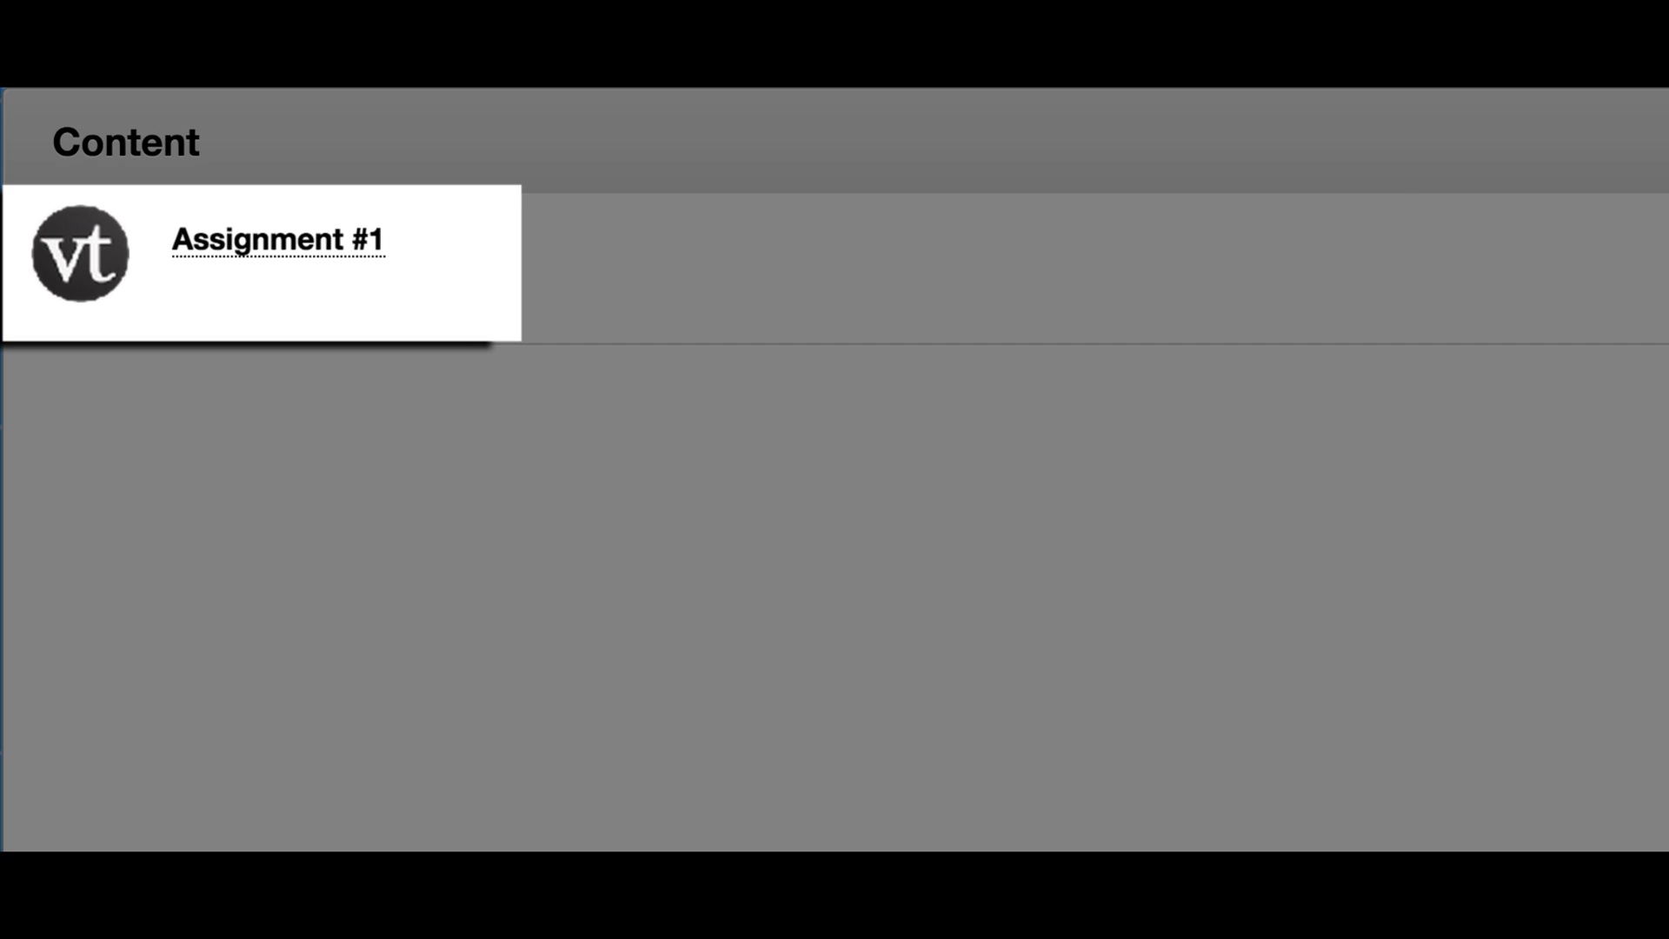
Launch the VoiceThread Create assignment from Assignment #1 in the course Content list.
{"action": "left_click", "coordinate": [276, 240]}
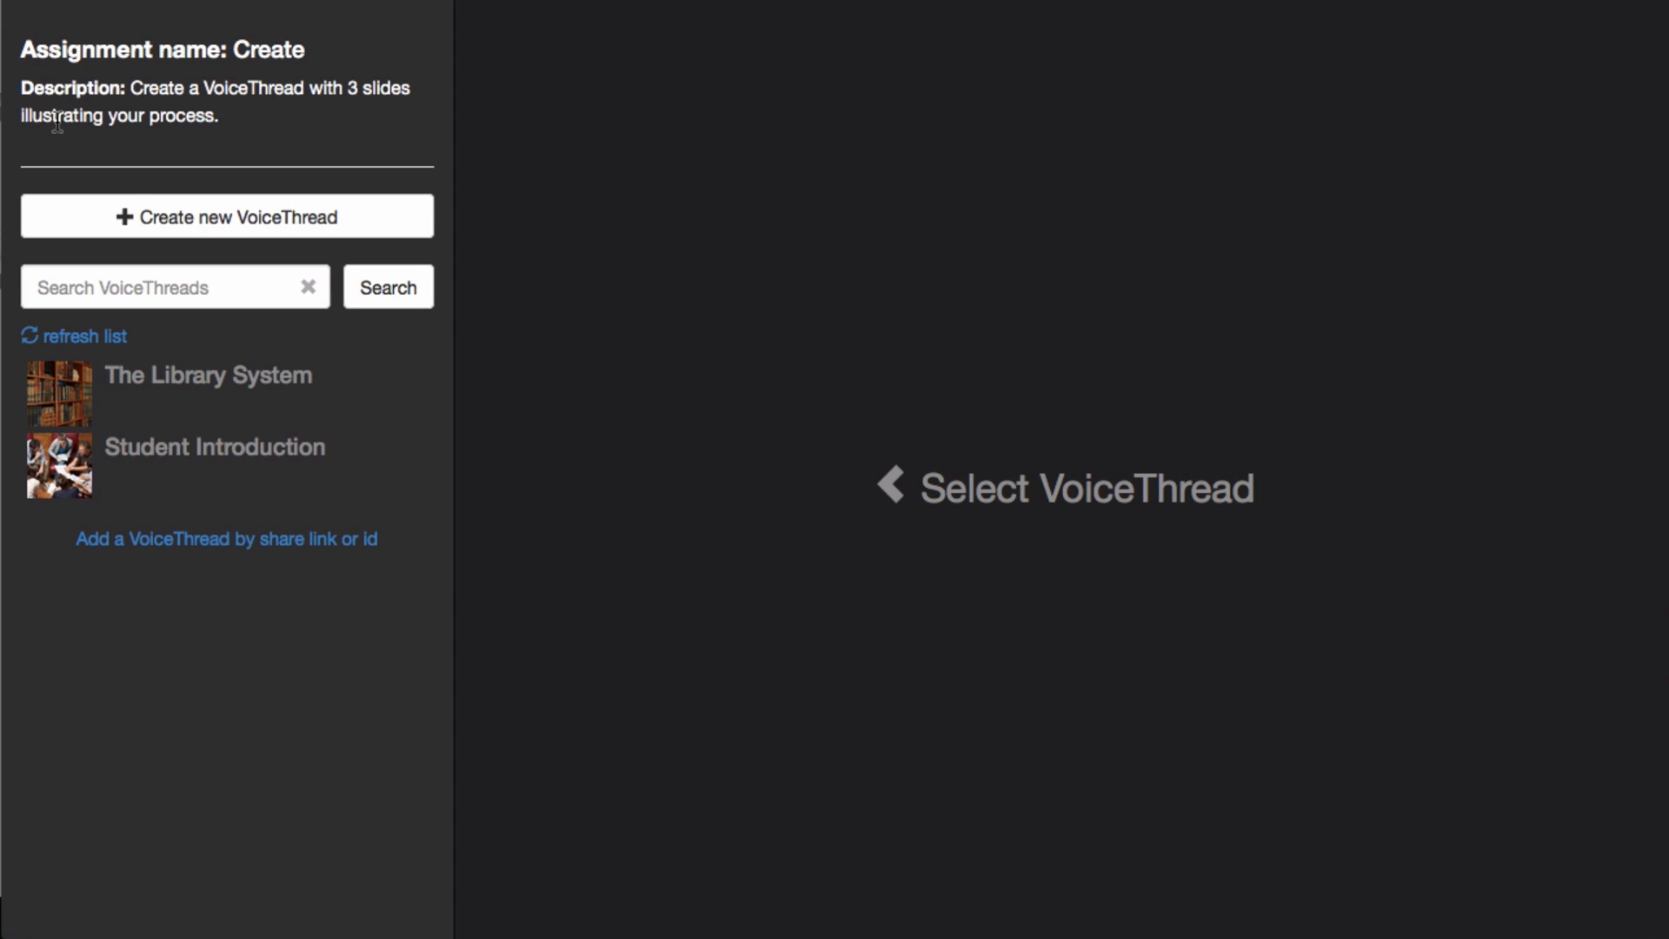
{"action": "mouse_move", "coordinate": [226, 147]}
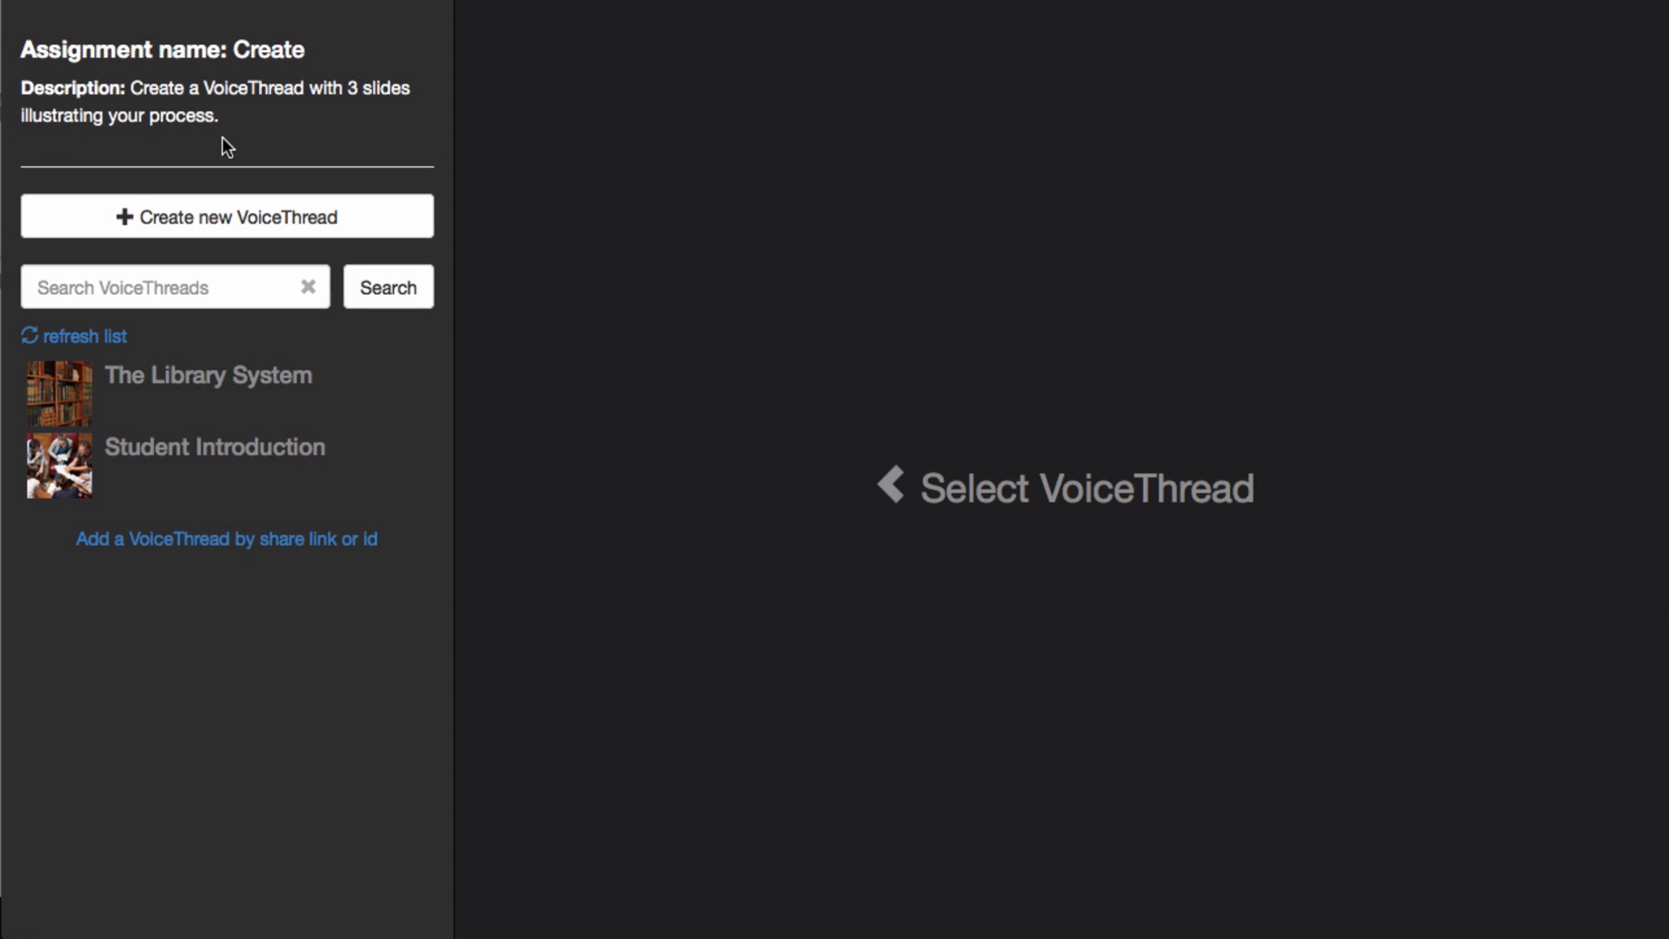
{"action": "mouse_move", "coordinate": [269, 147]}
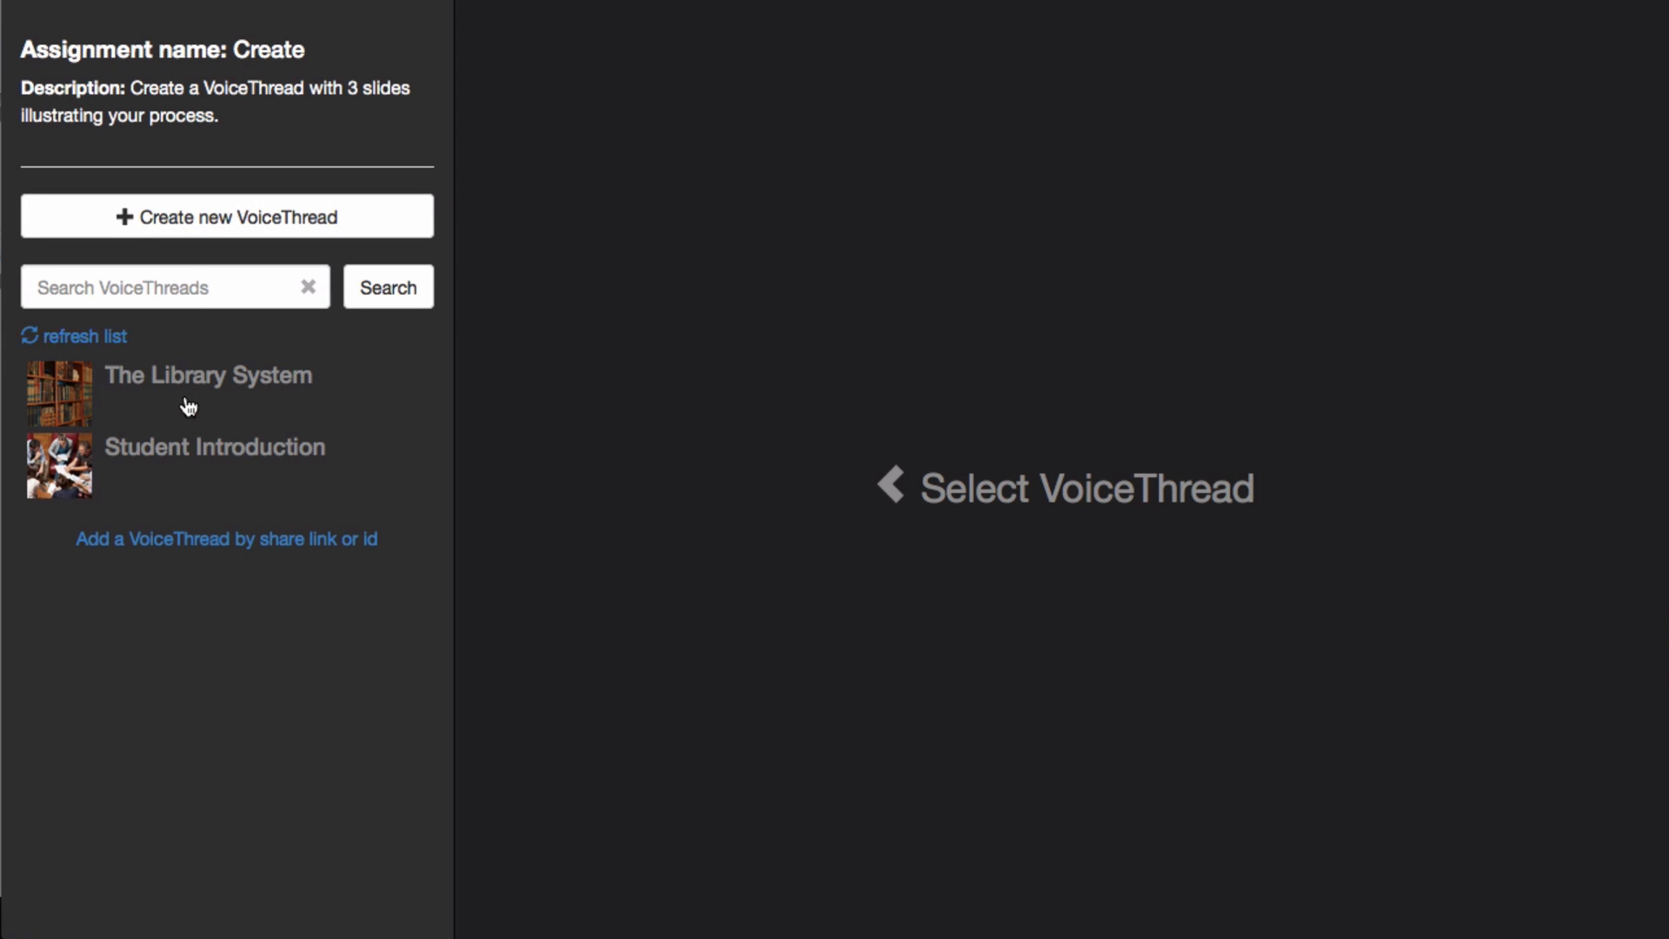
Select the Student Introduction thread, leaving 'and share with class' unticked.
{"action": "left_click", "coordinate": [213, 465]}
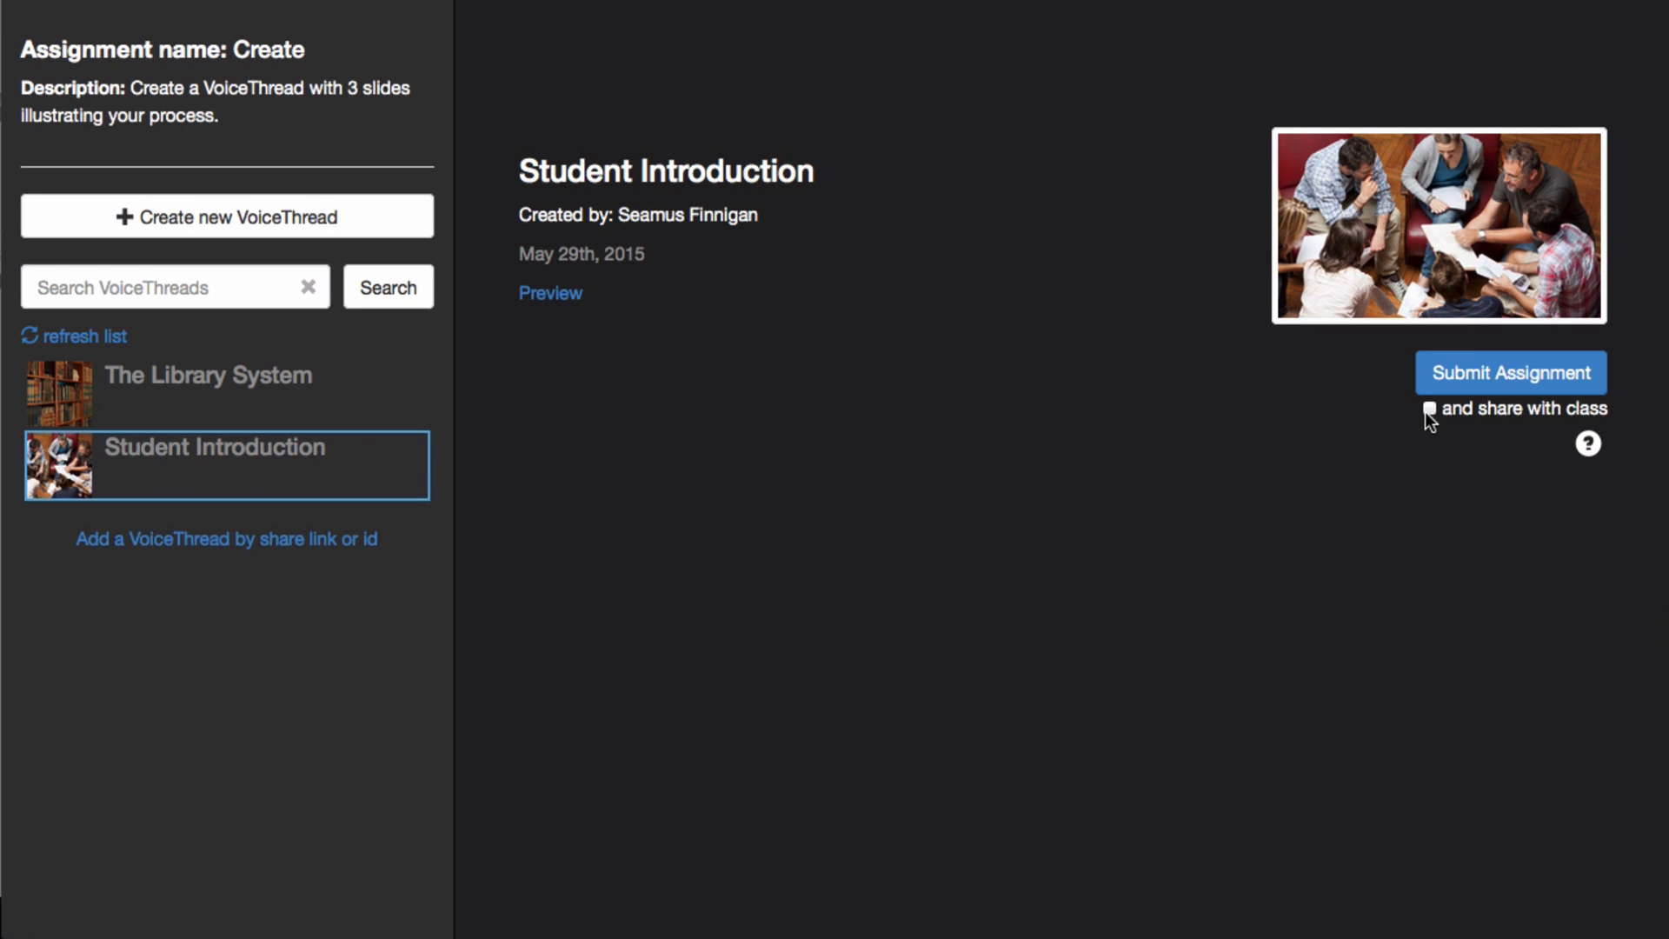
{"action": "left_click", "coordinate": [1428, 408]}
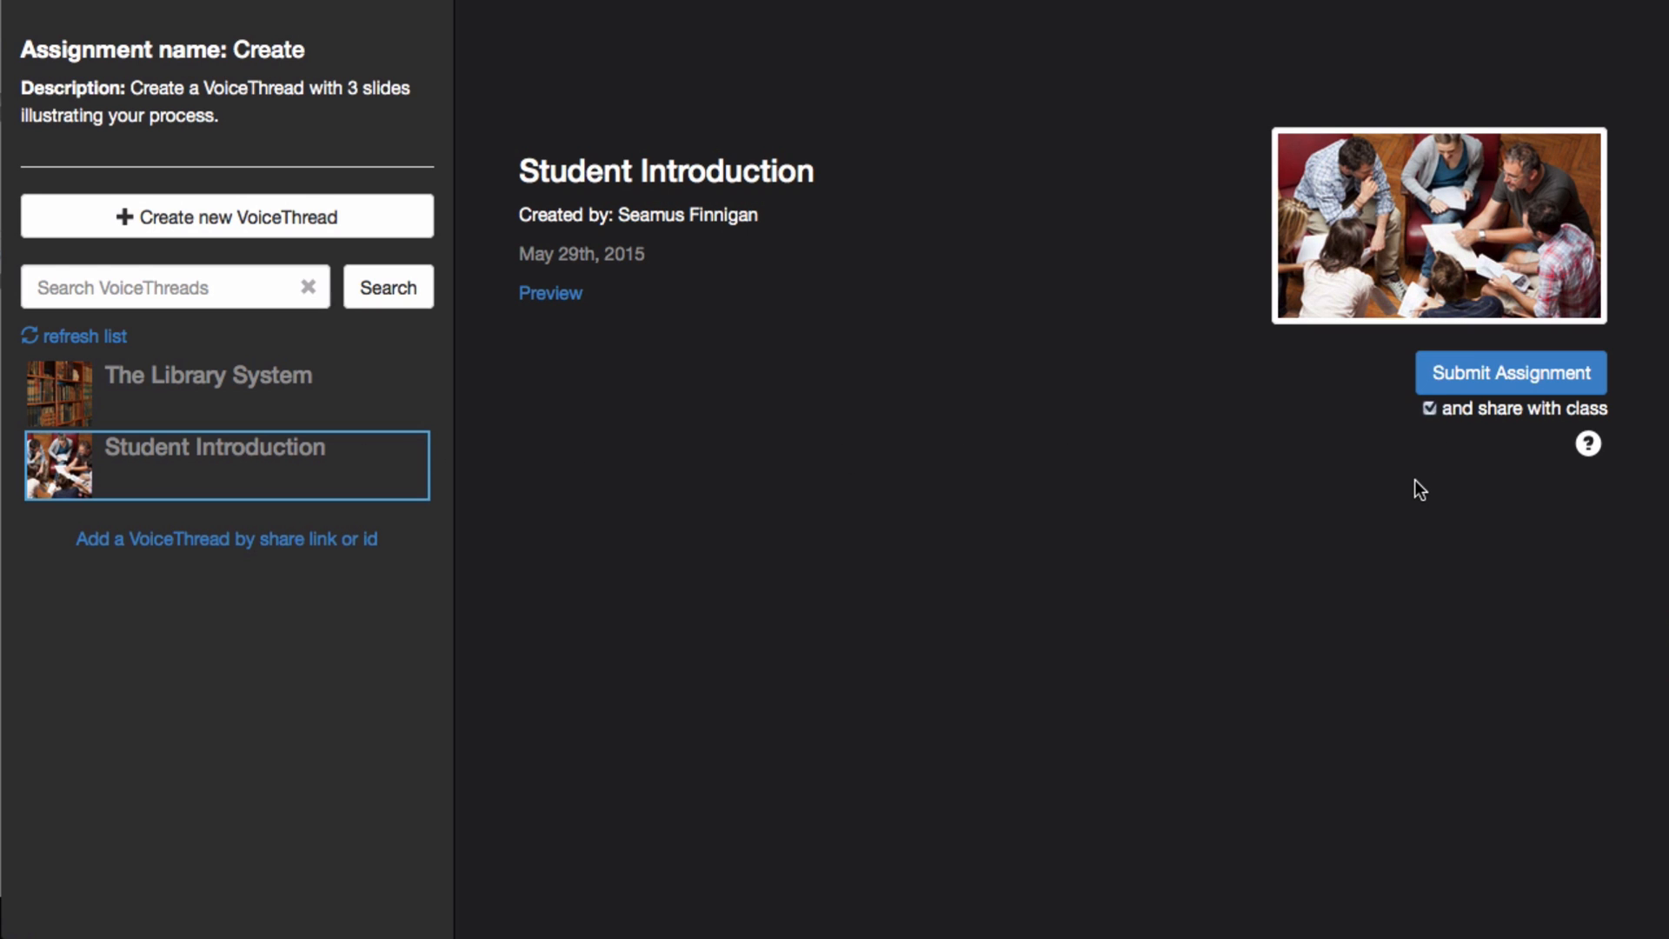
{"action": "left_click", "coordinate": [1429, 409]}
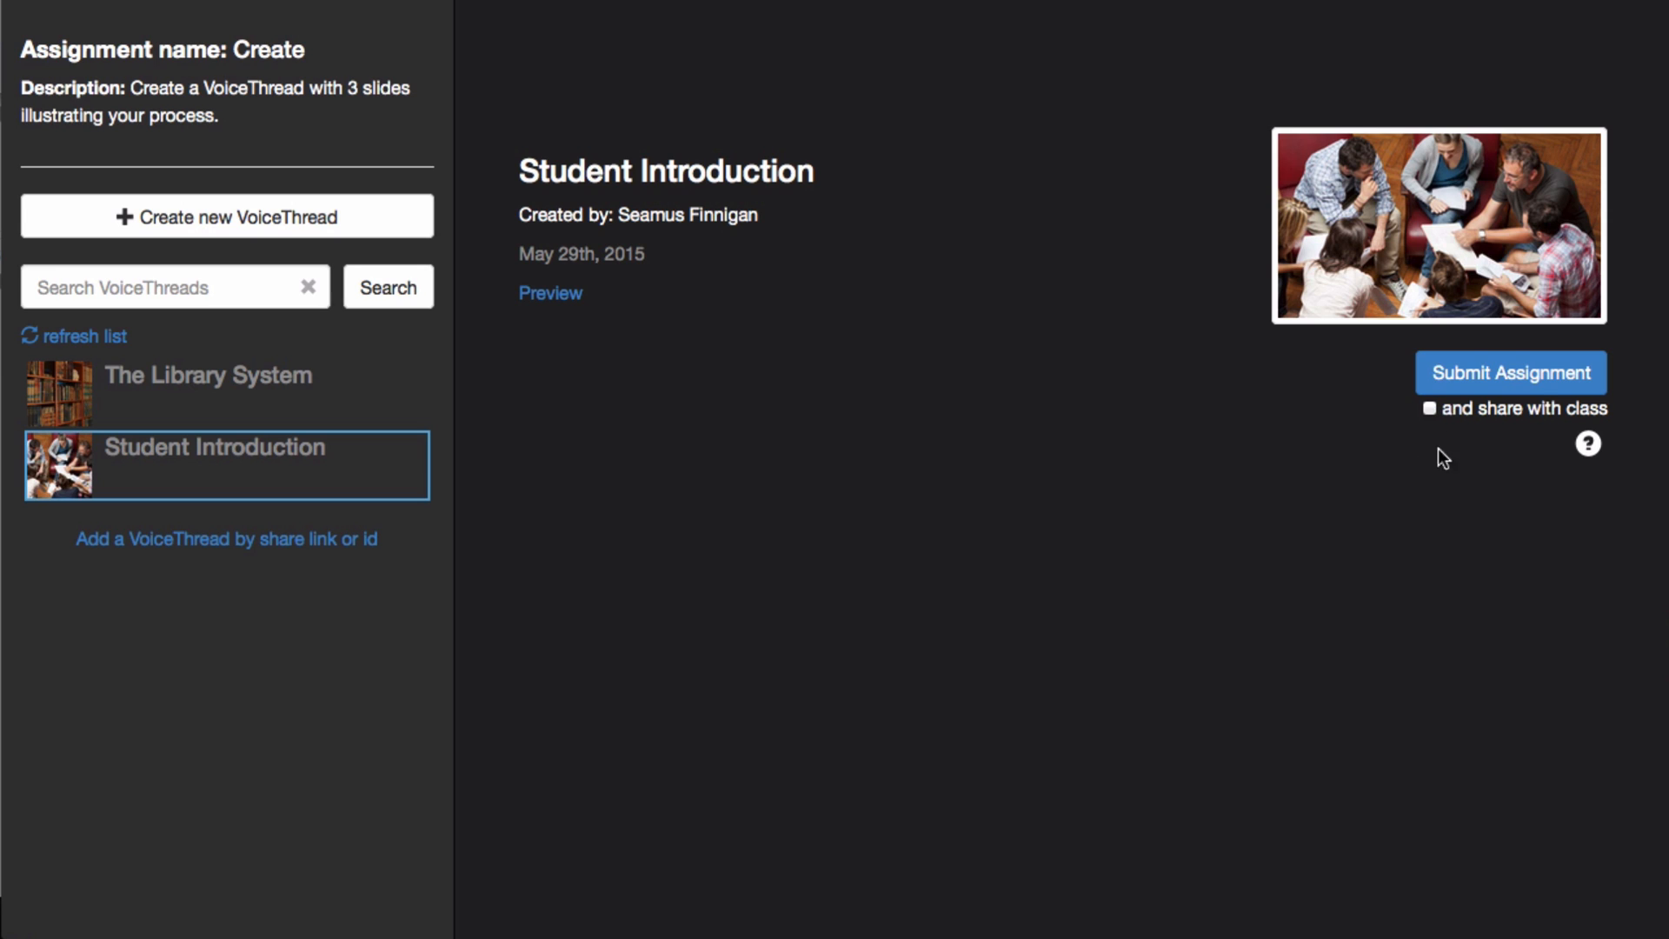
{"action": "mouse_move", "coordinate": [1445, 512]}
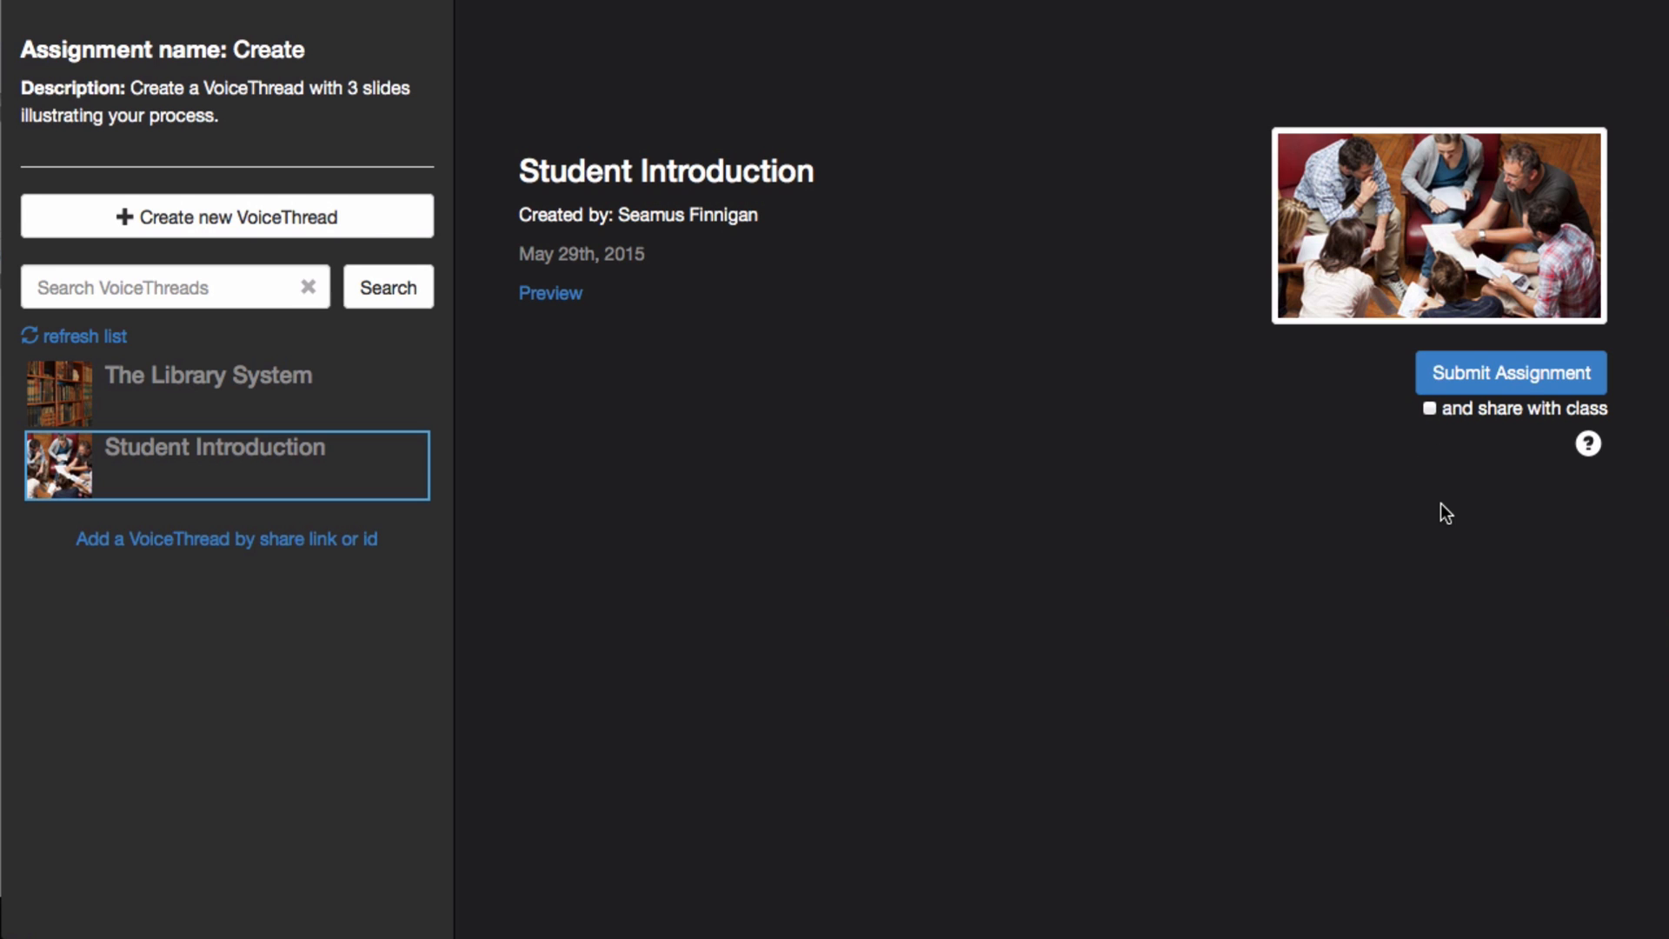
{"action": "mouse_move", "coordinate": [1442, 514]}
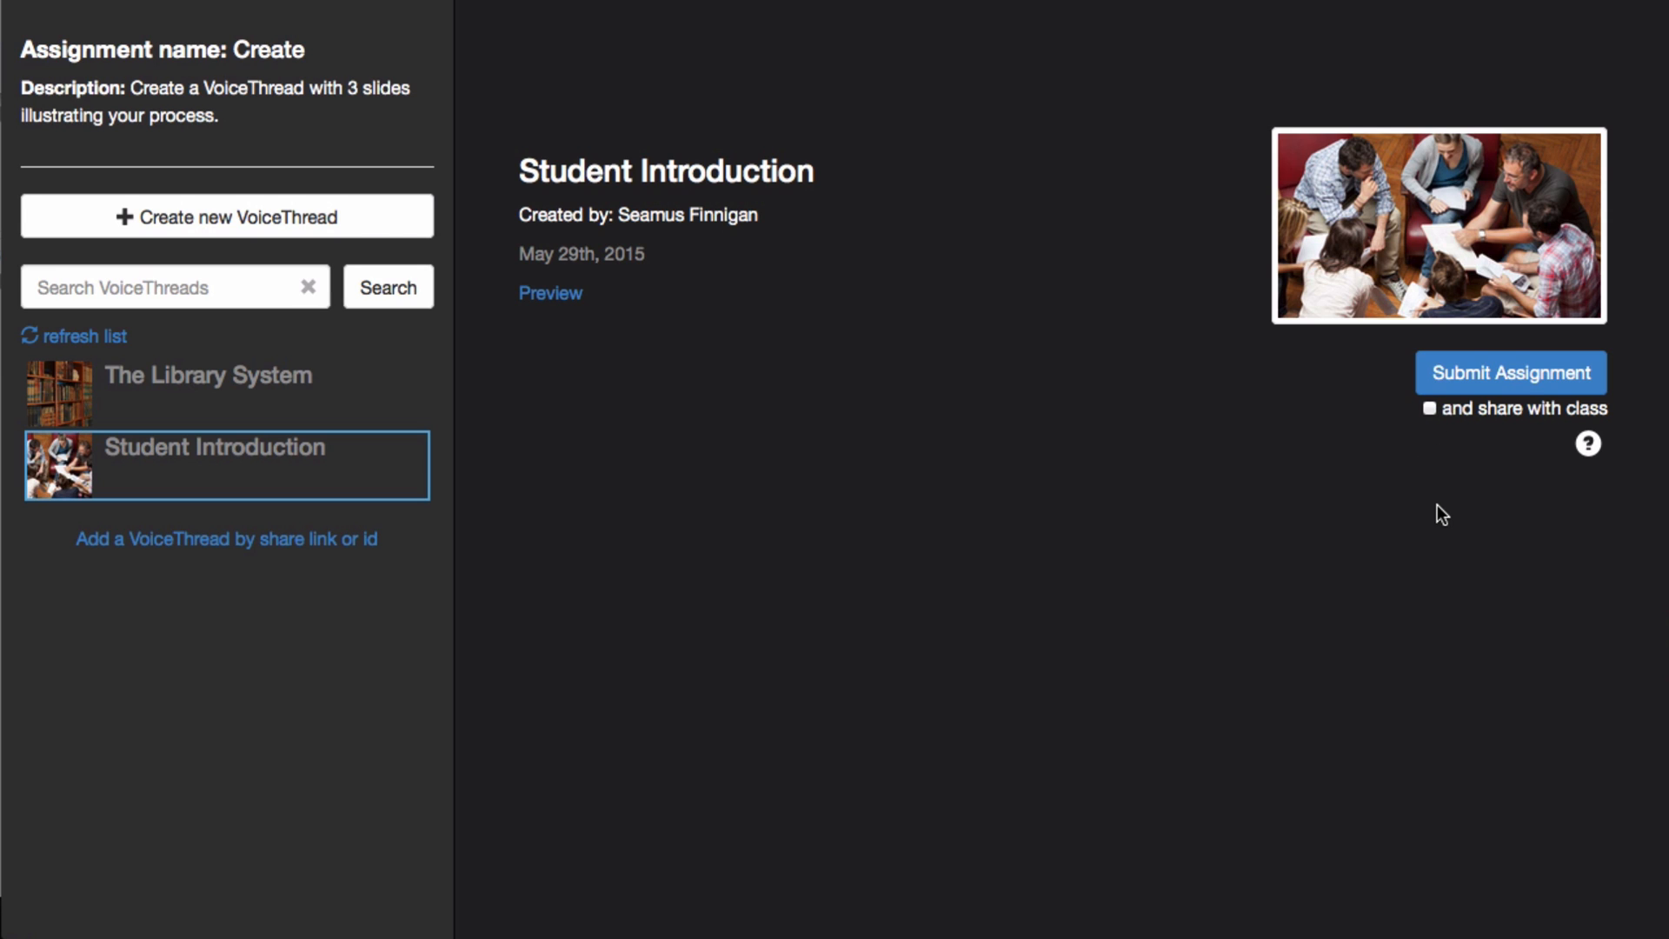
{"action": "mouse_move", "coordinate": [1457, 396]}
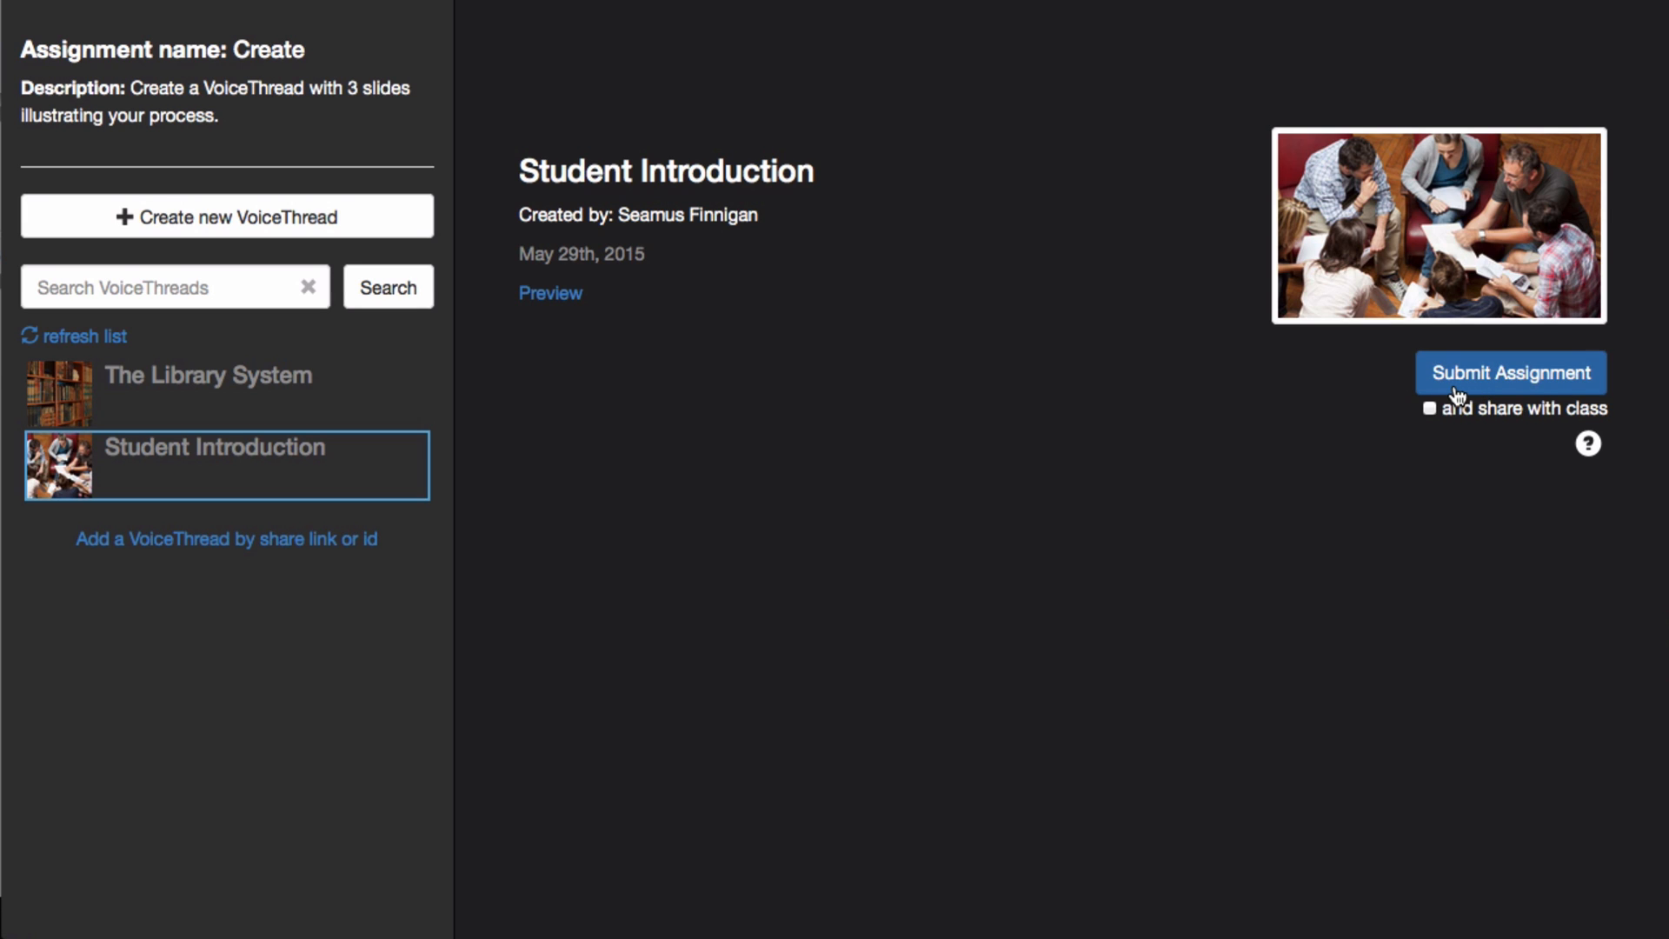
{"action": "mouse_move", "coordinate": [1544, 392]}
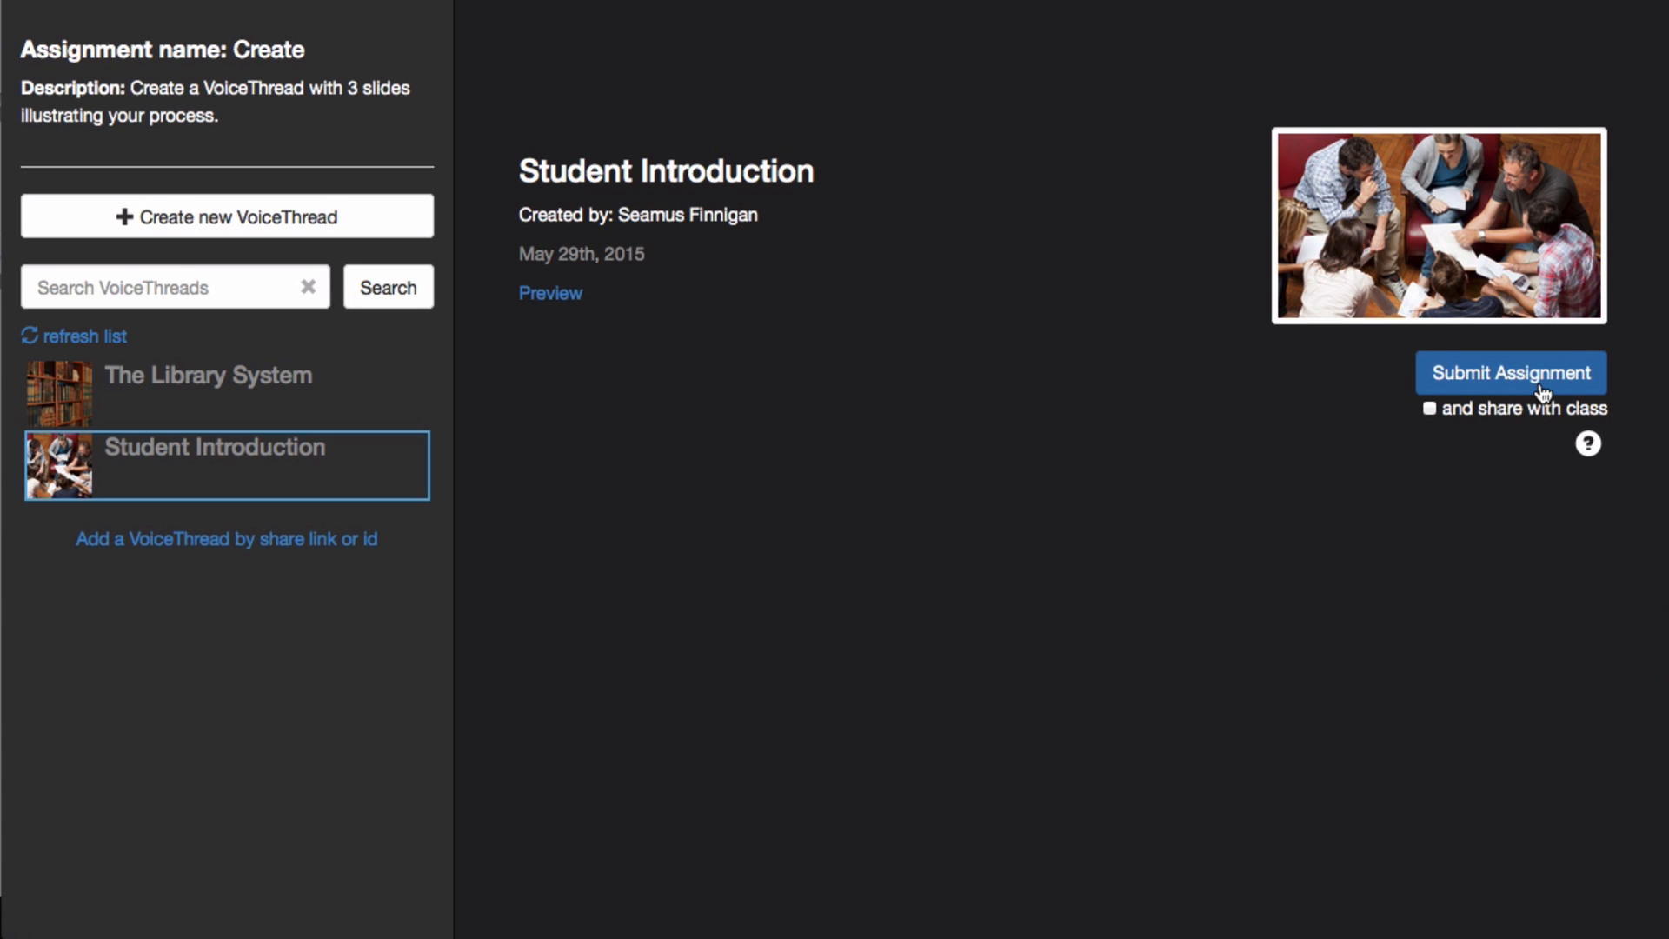
{"action": "mouse_move", "coordinate": [684, 278]}
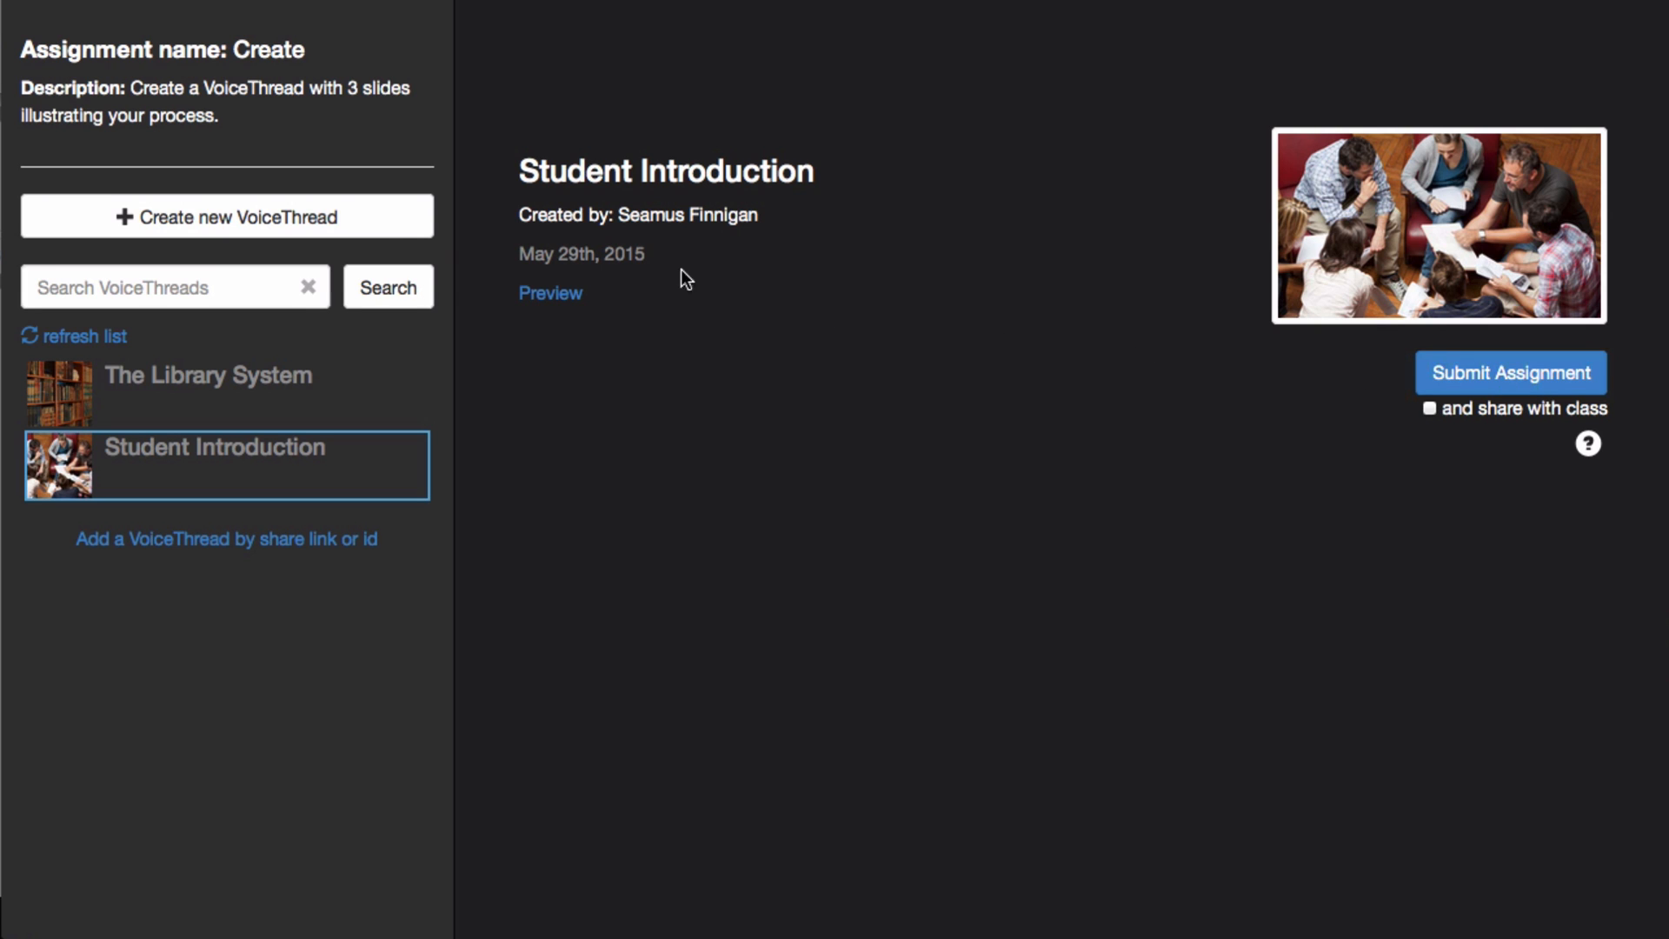
Create the new VoiceThread 'My Assignment' and upload the book-stack photo as its first slide.
{"action": "left_click", "coordinate": [226, 217]}
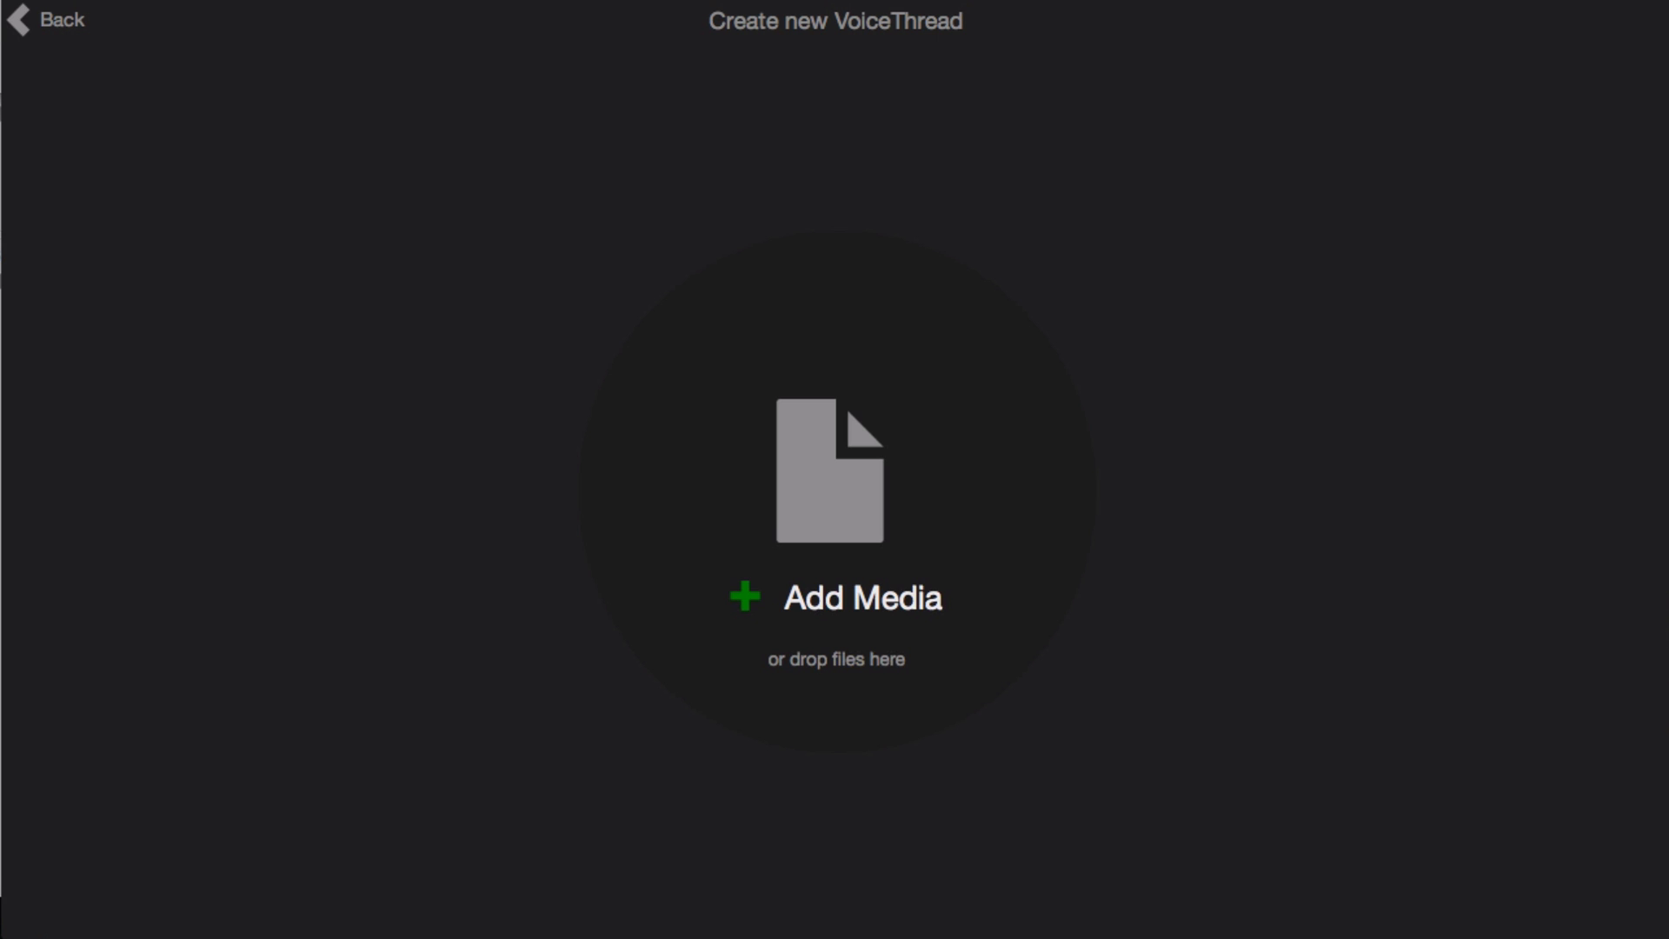
{"action": "left_click", "coordinate": [862, 598]}
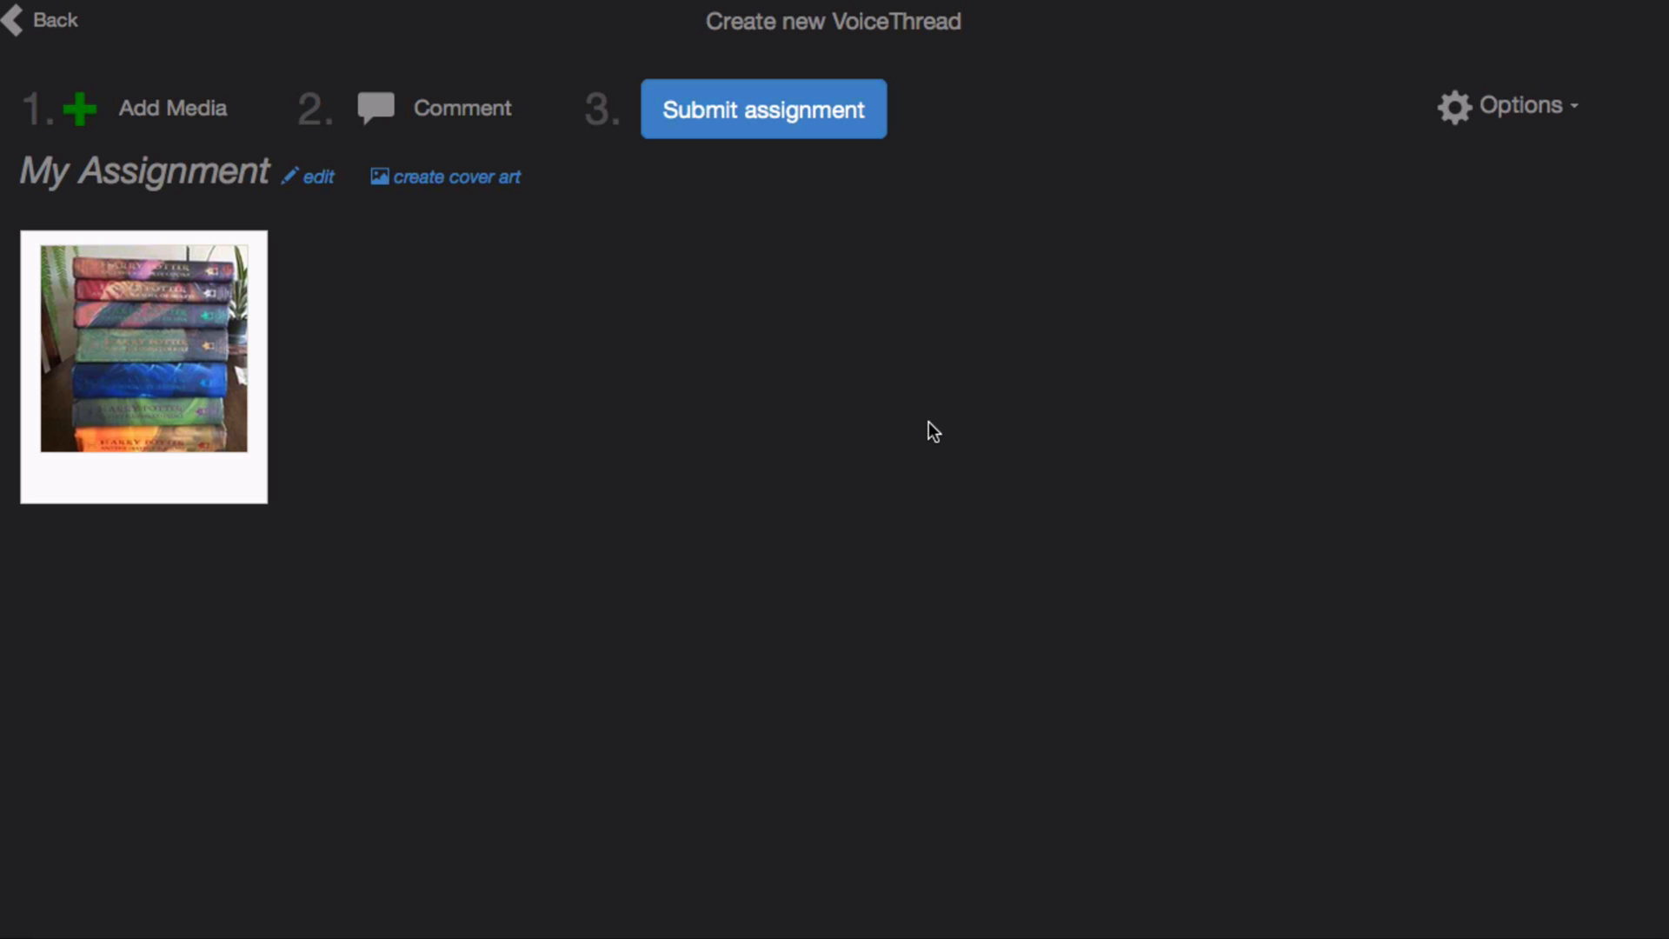
{"action": "mouse_move", "coordinate": [924, 427]}
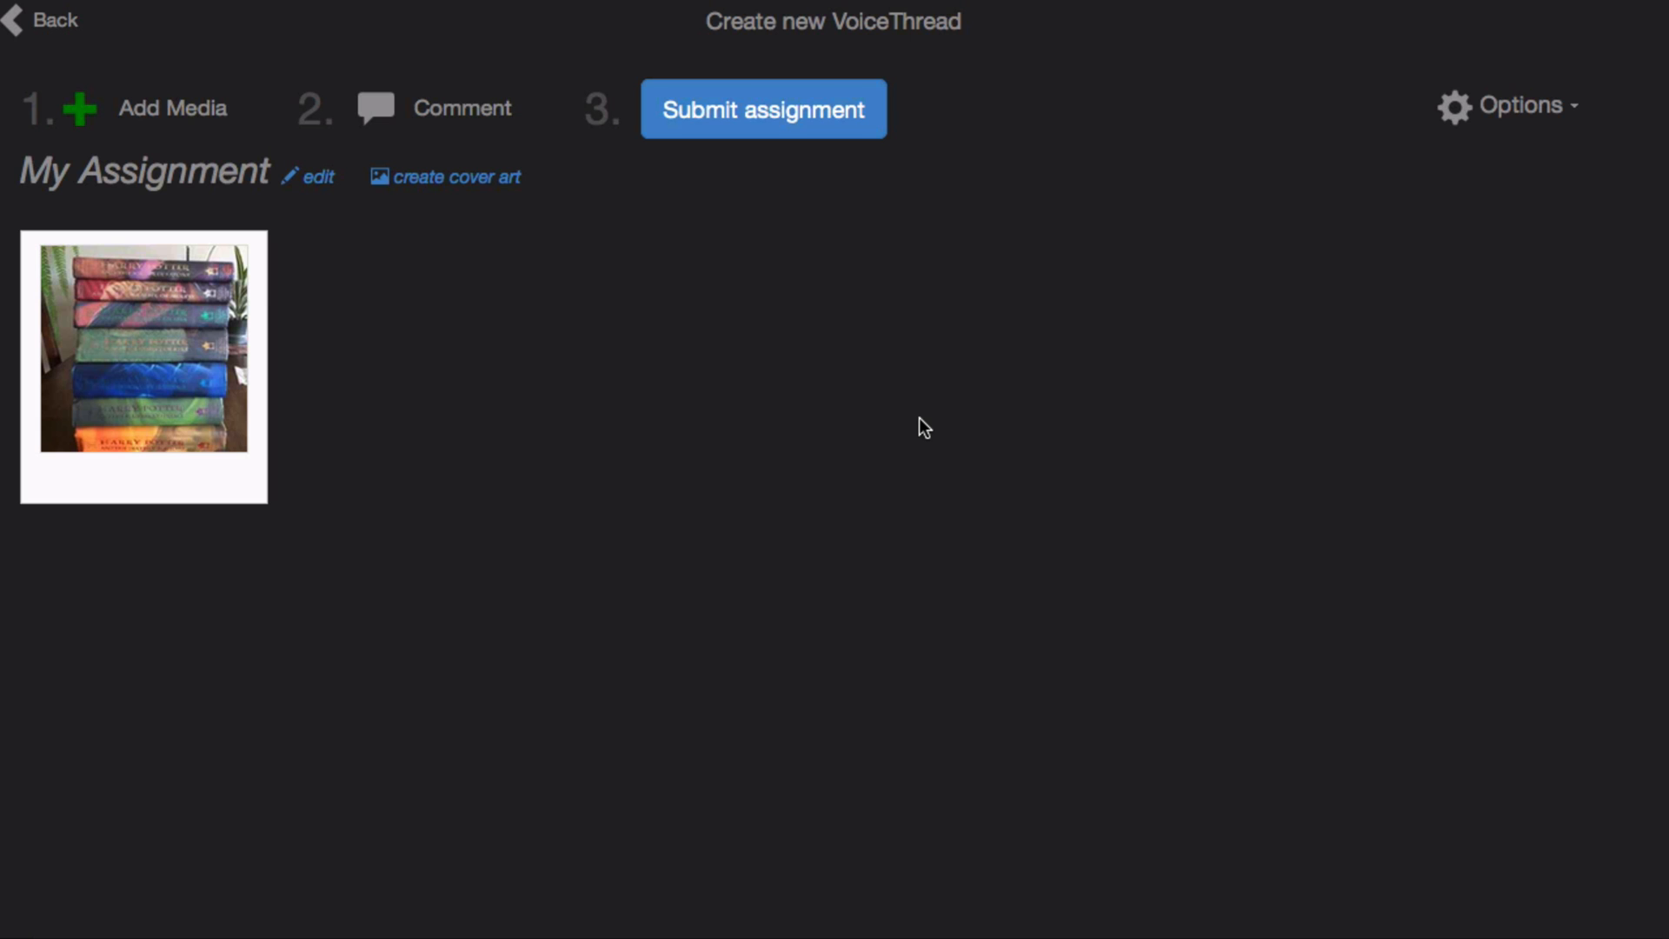
{"action": "left_click", "coordinate": [144, 365]}
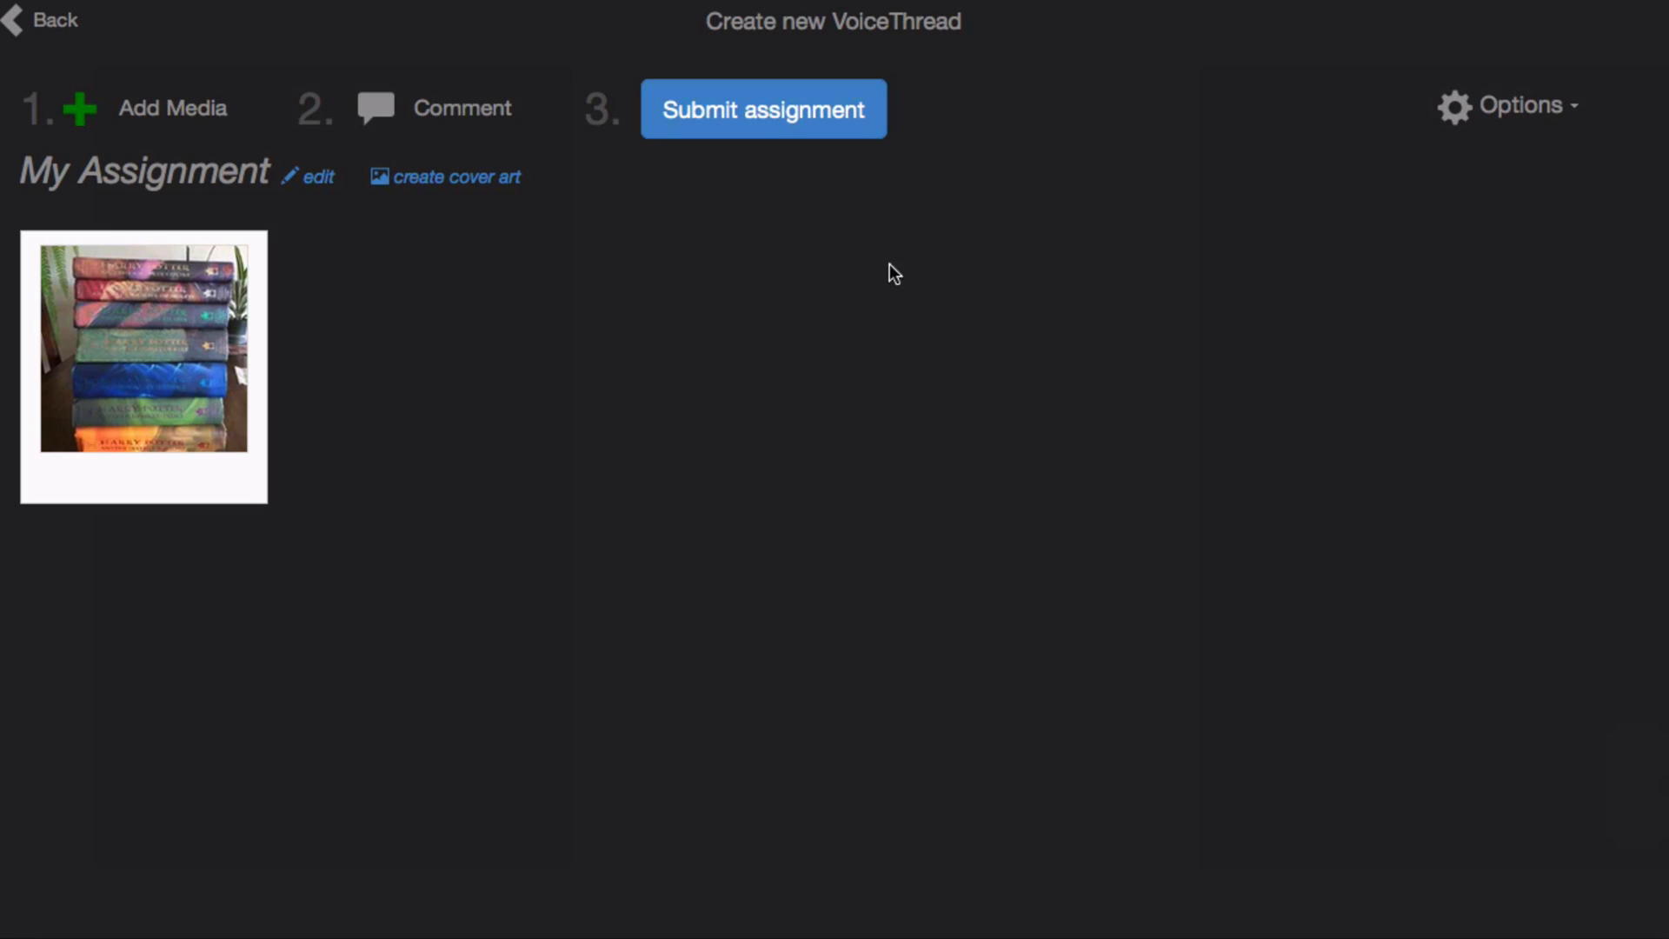
{"action": "mouse_move", "coordinate": [763, 109]}
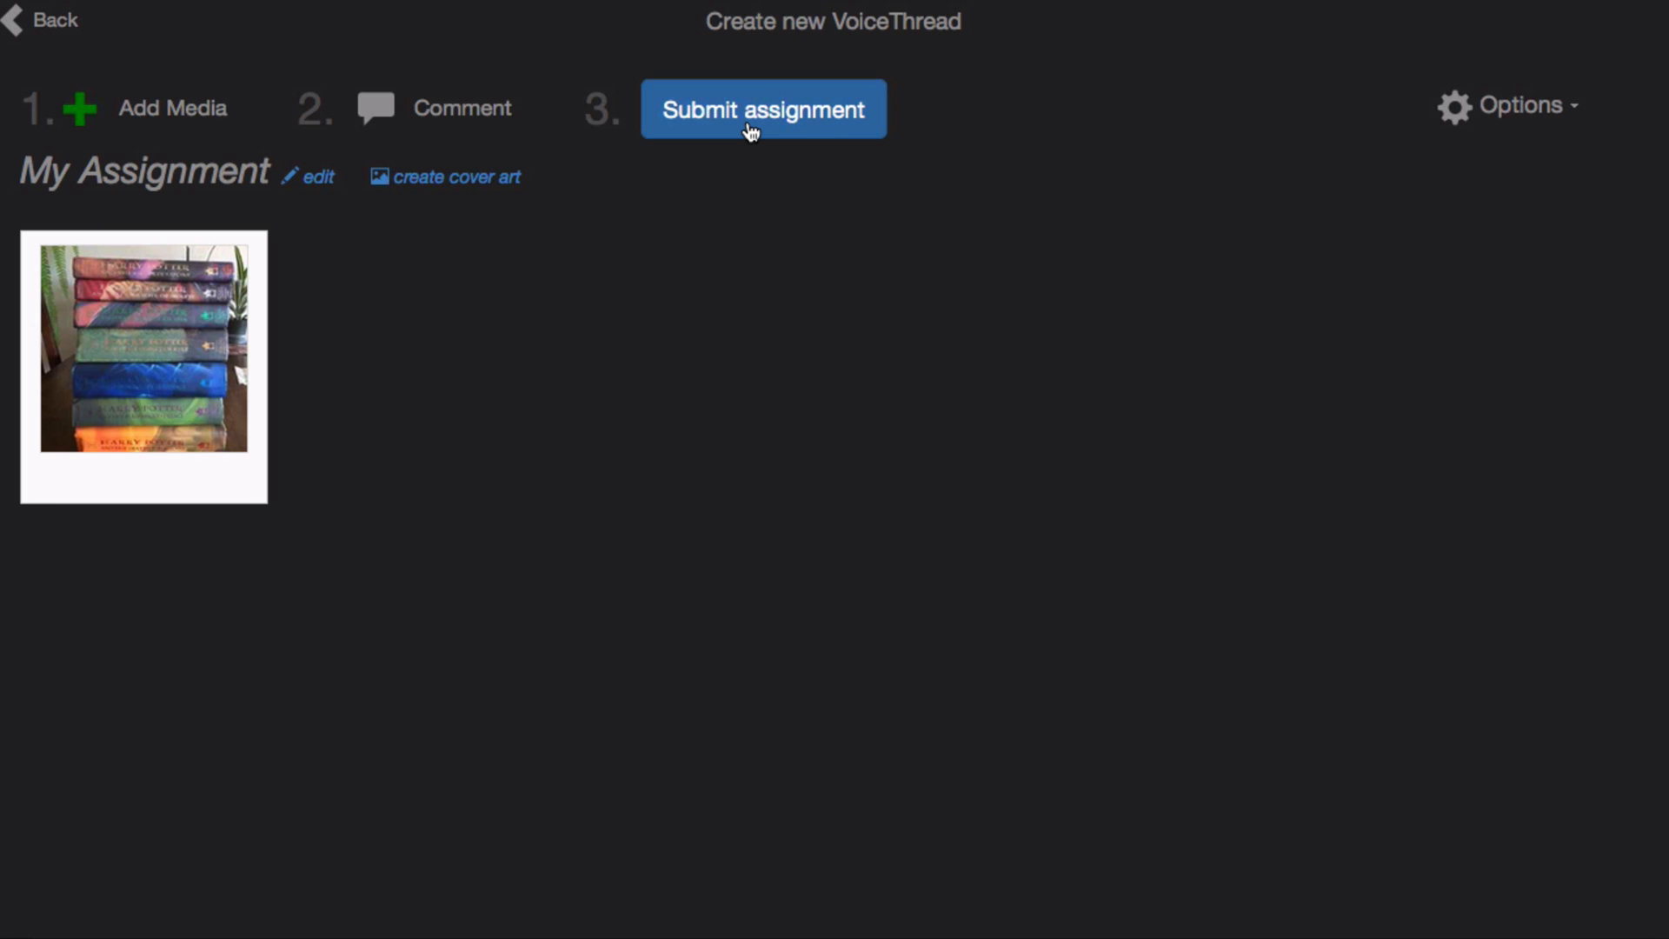
Submit 'My Assignment' through the submission dialog and return to course Content.
{"action": "left_click", "coordinate": [764, 109]}
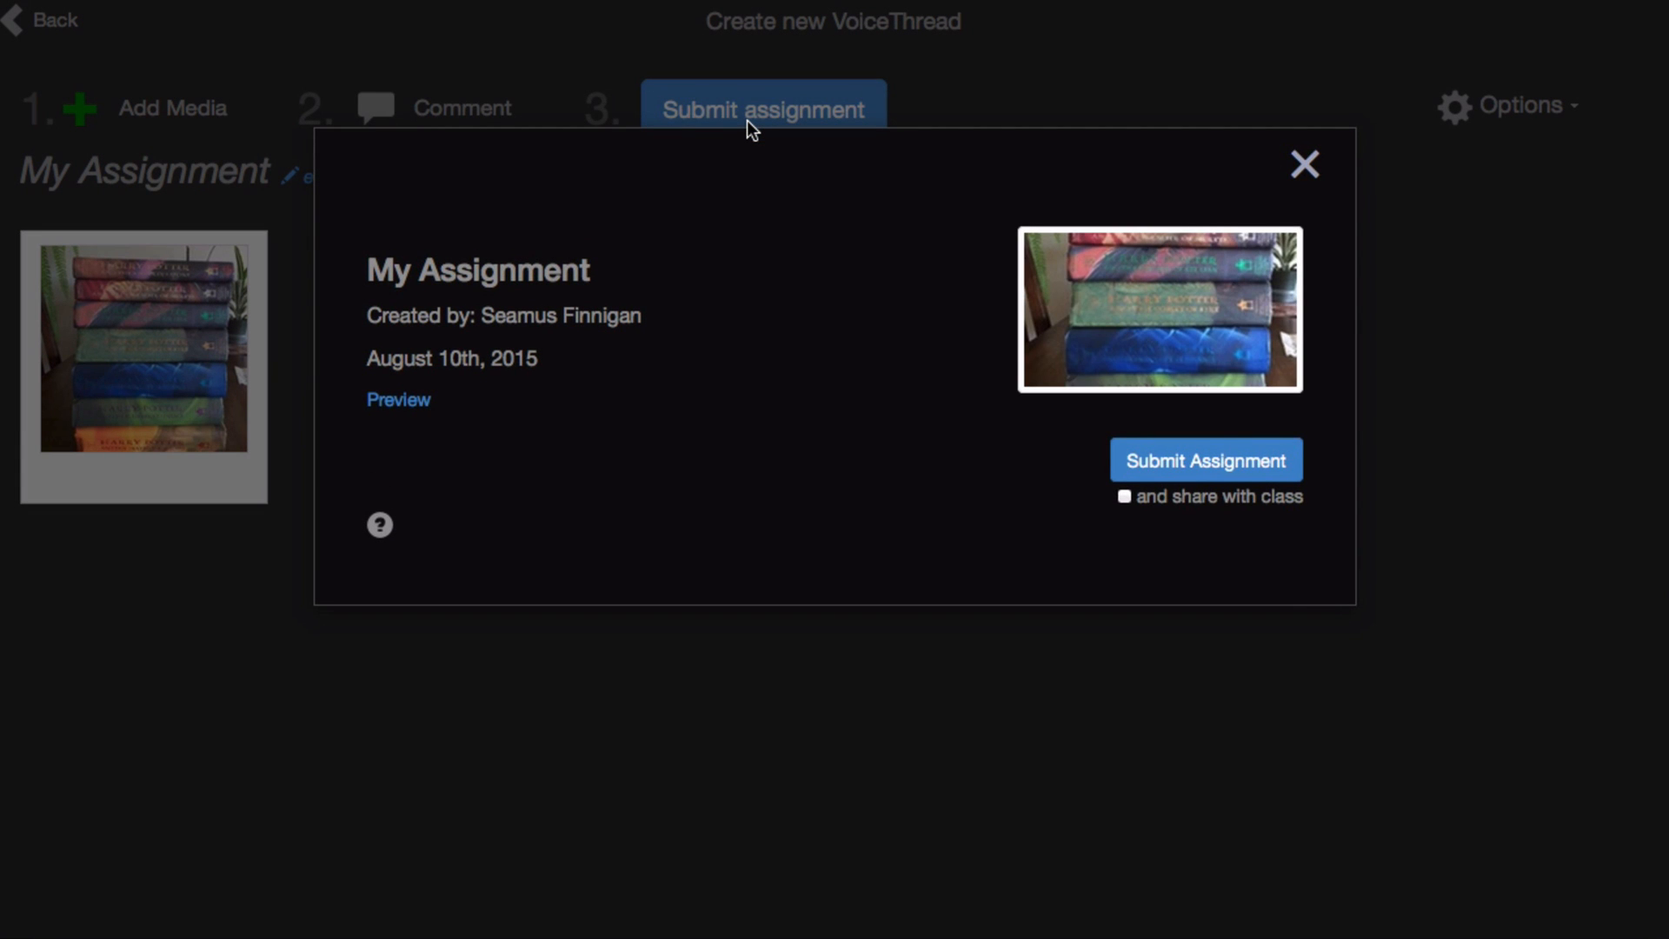
{"action": "mouse_move", "coordinate": [1014, 488]}
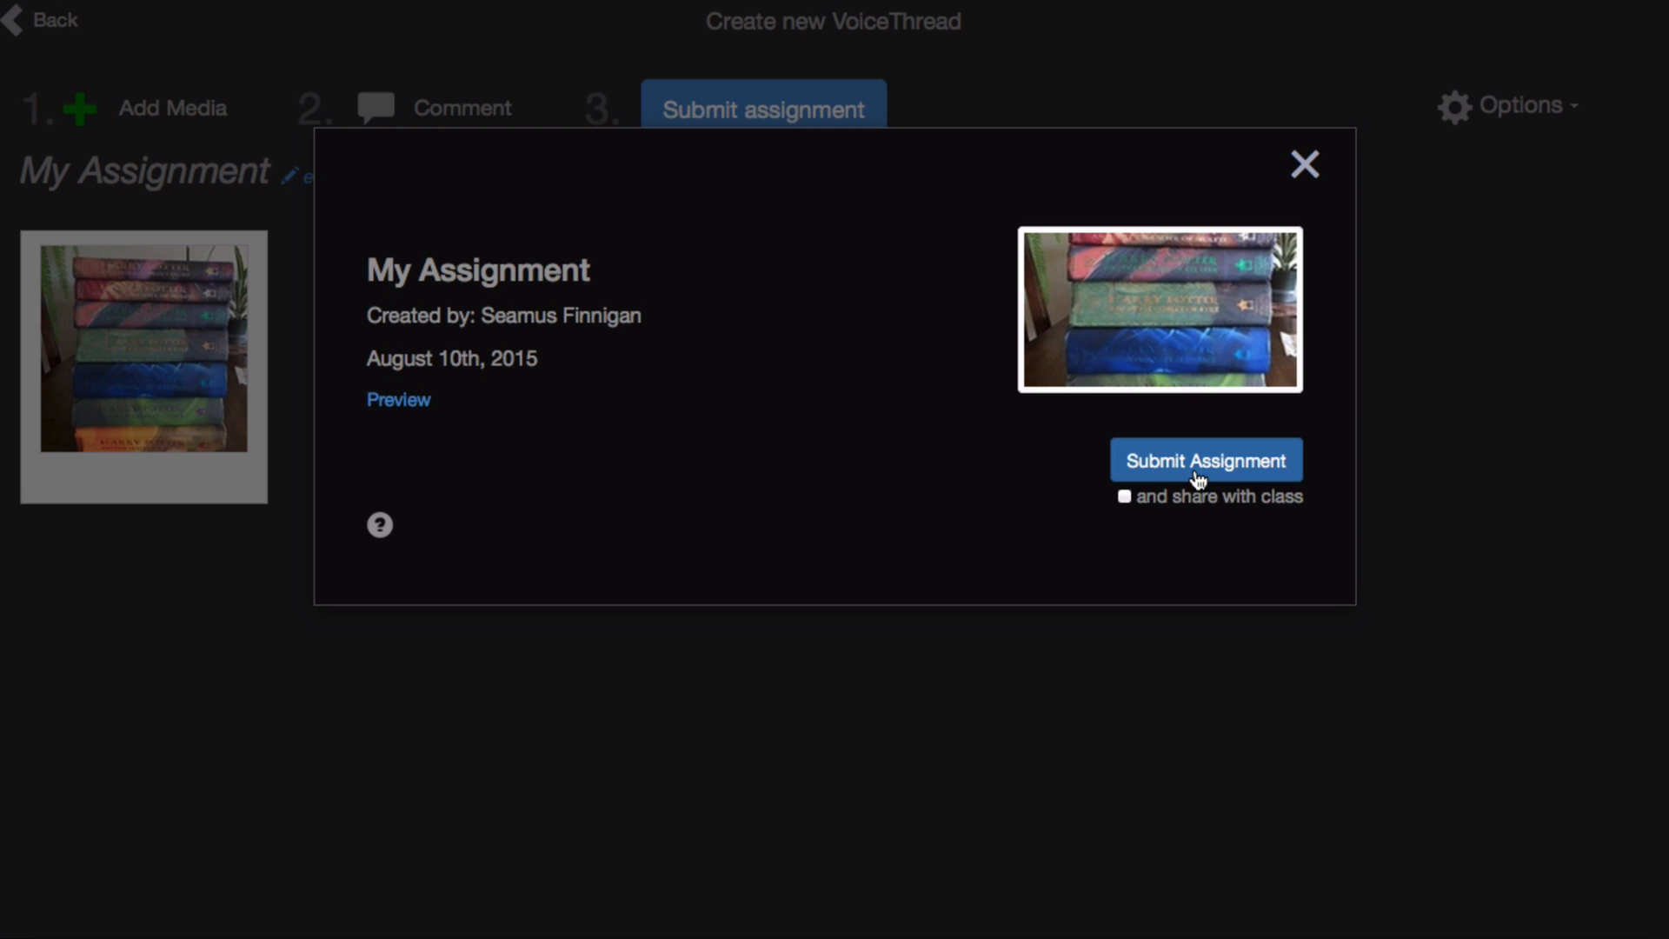
{"action": "left_click", "coordinate": [1204, 460]}
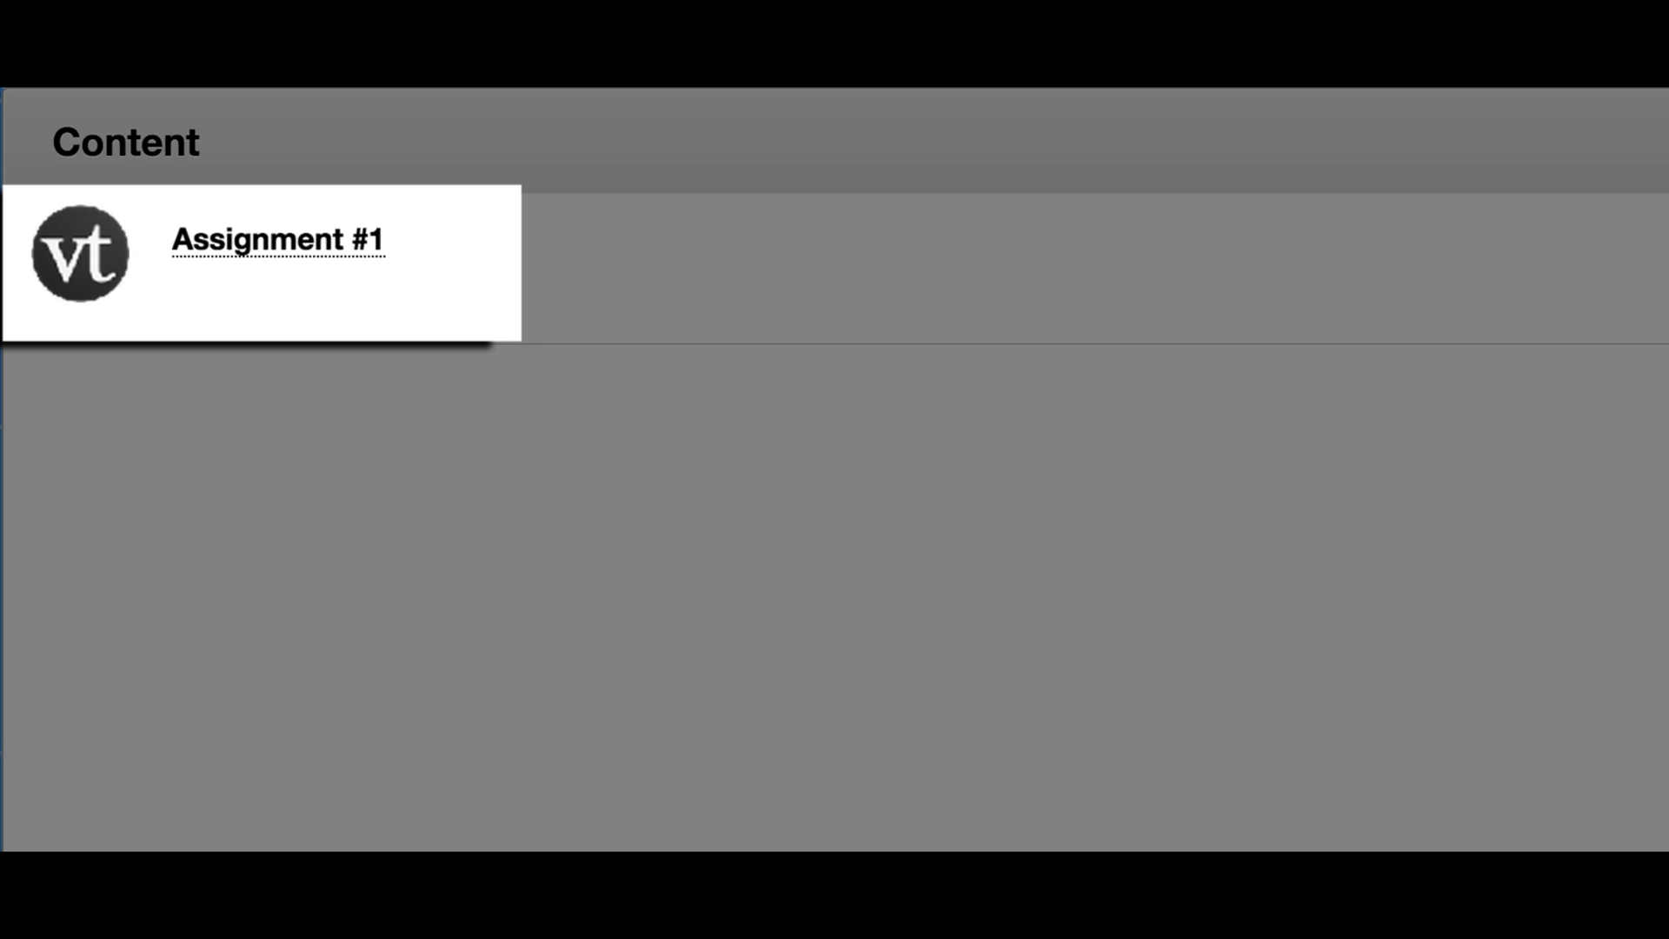
Open Assignment #1 to reach the sunflower Comment assignment, Assignment #6.
{"action": "left_click", "coordinate": [278, 240]}
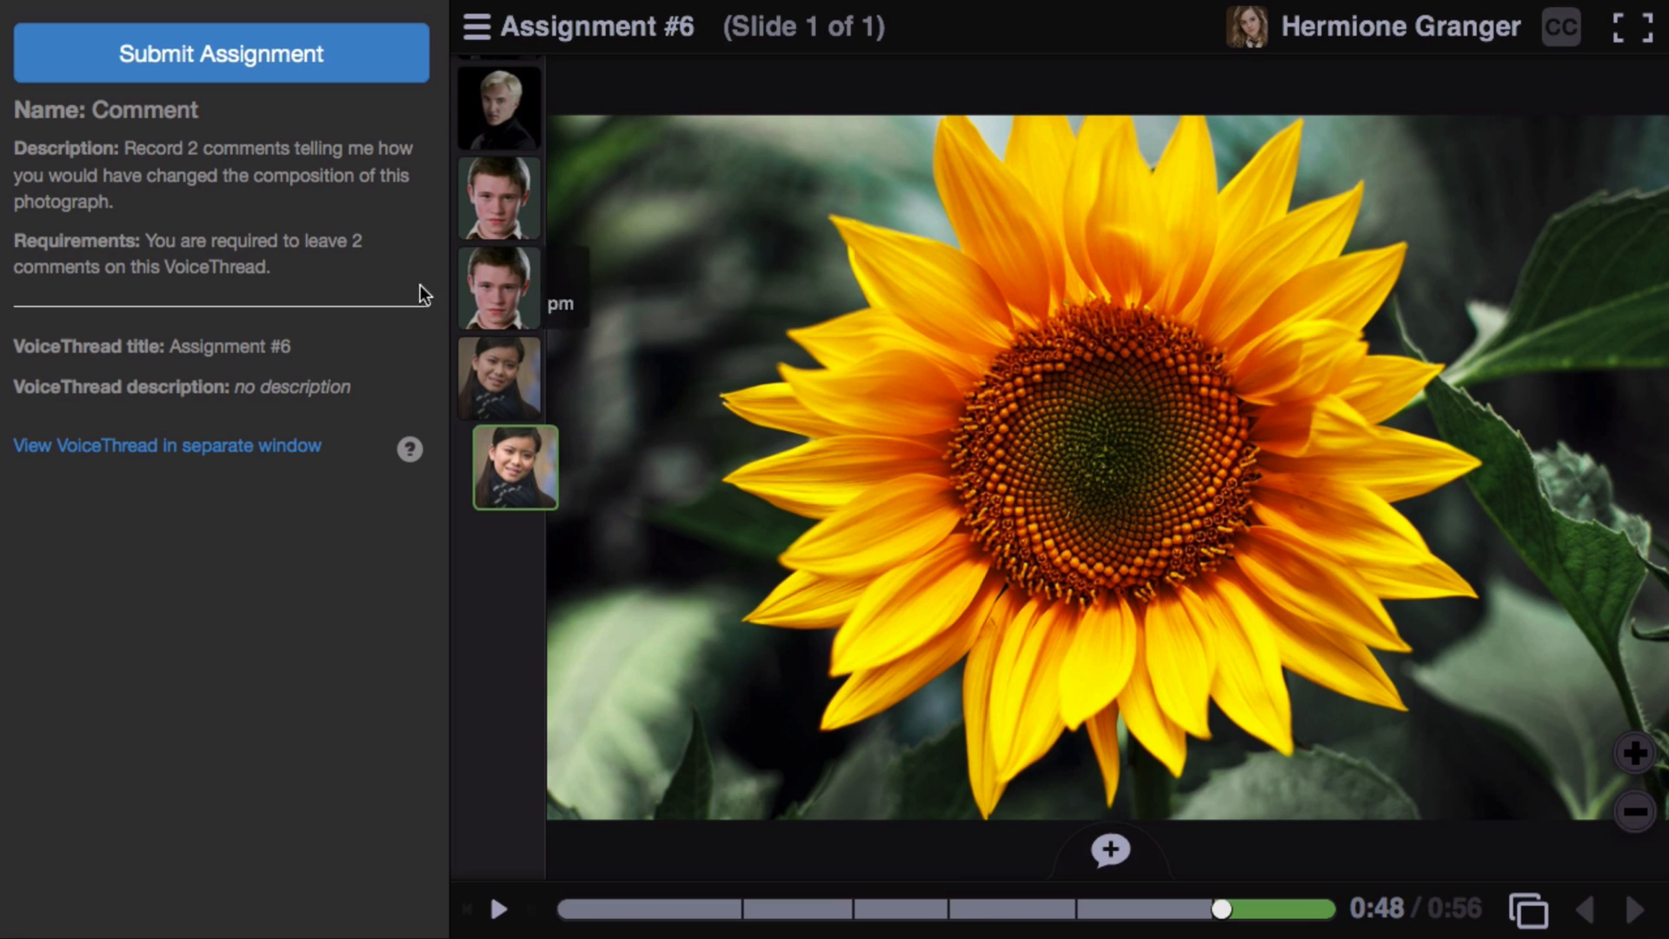
{"action": "mouse_move", "coordinate": [323, 265]}
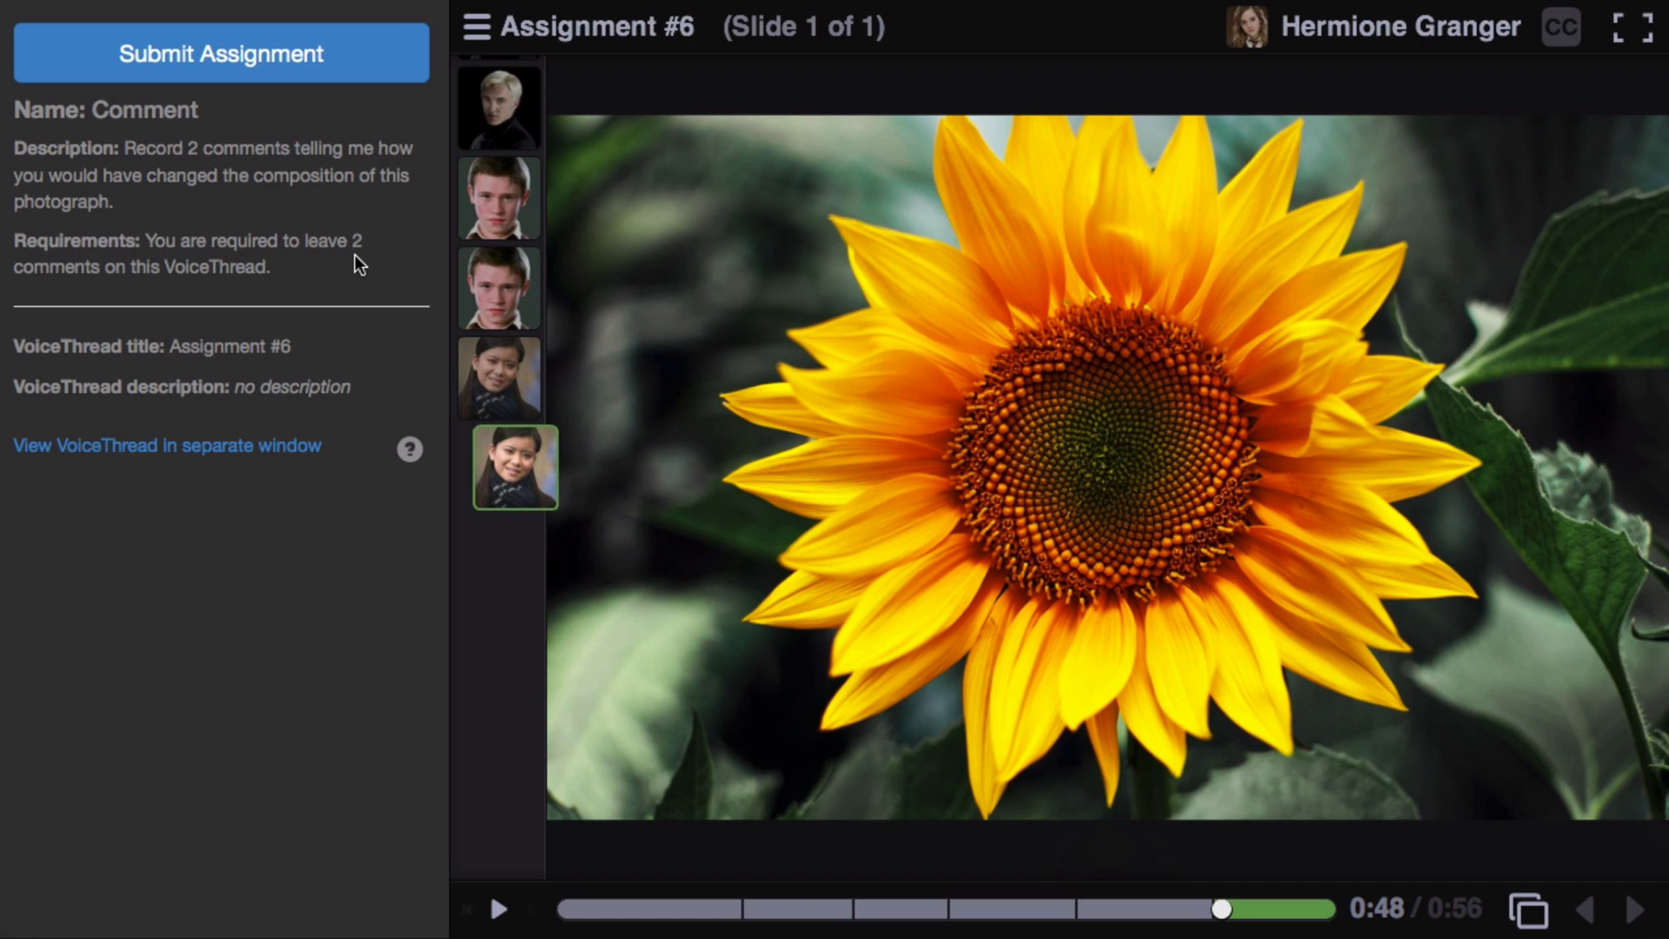
{"action": "mouse_move", "coordinate": [1286, 475]}
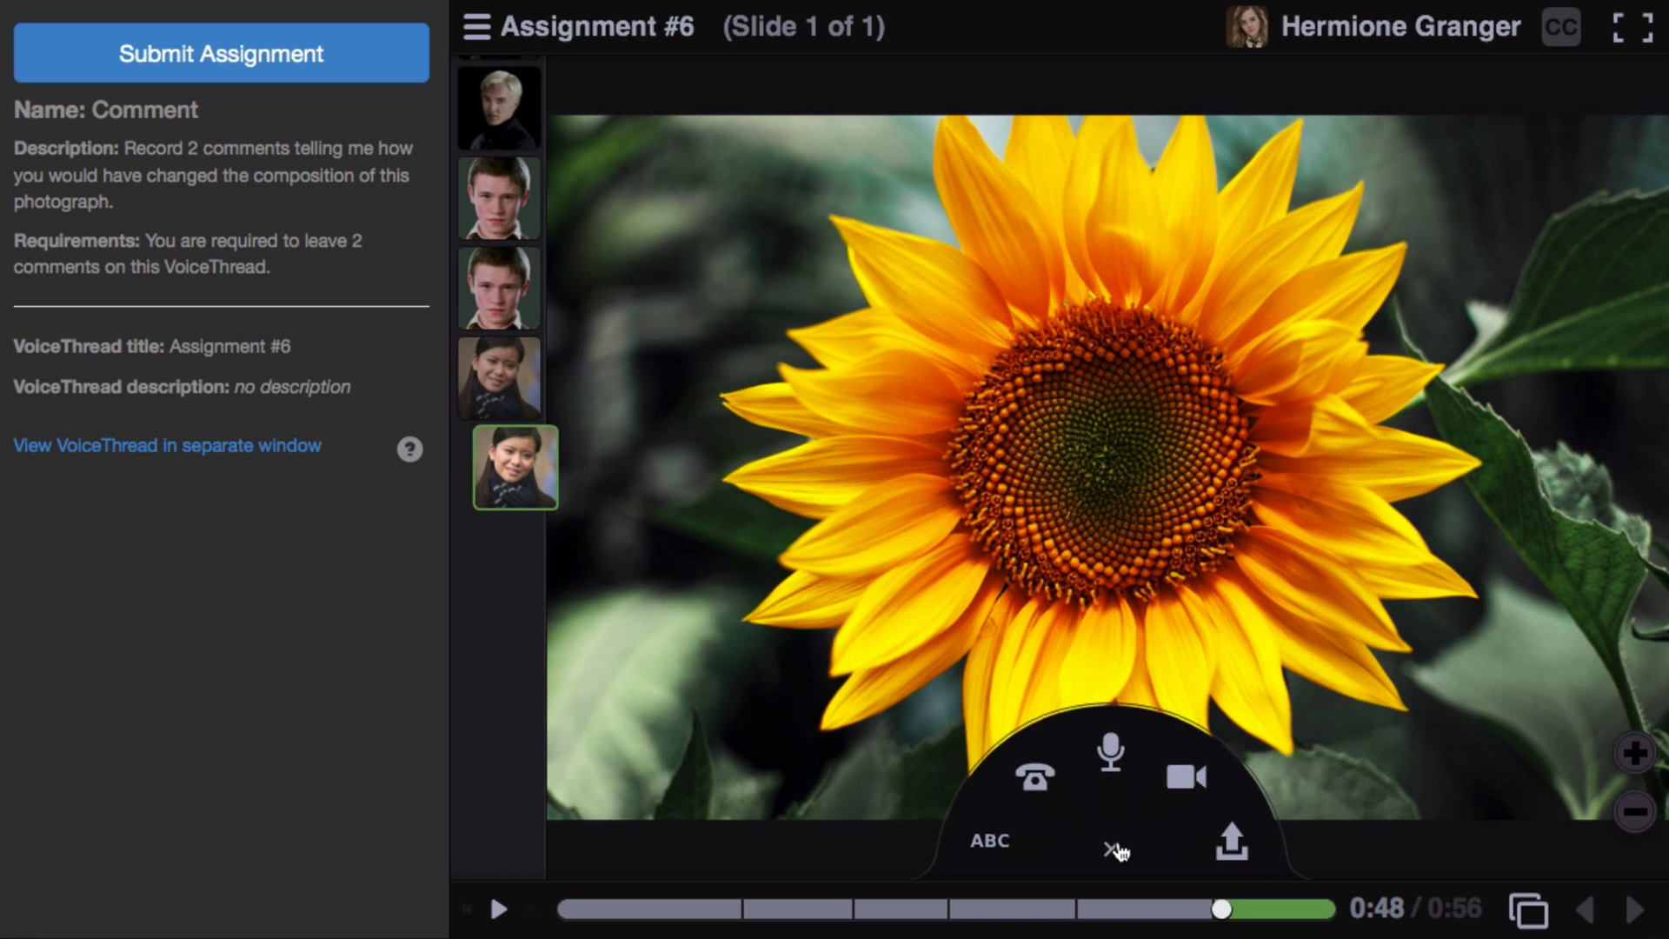
Record and save an audio comment, allowing microphone access and drawing on the sunflower petals.
{"action": "left_click", "coordinate": [1109, 750]}
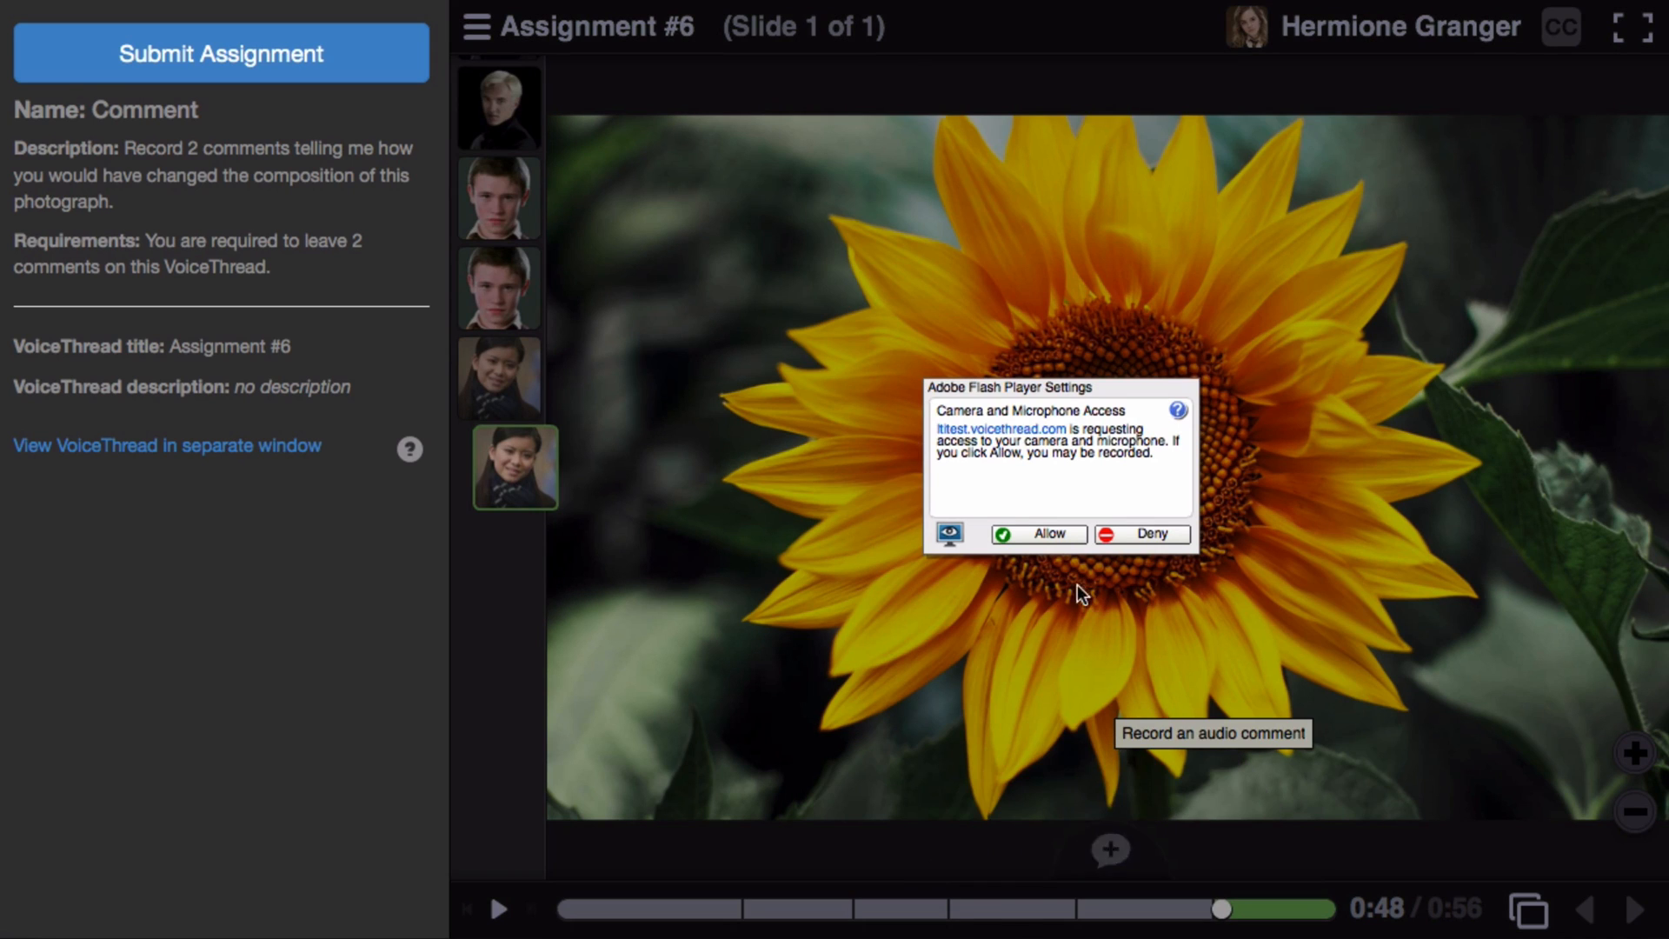
{"action": "left_click", "coordinate": [1035, 533]}
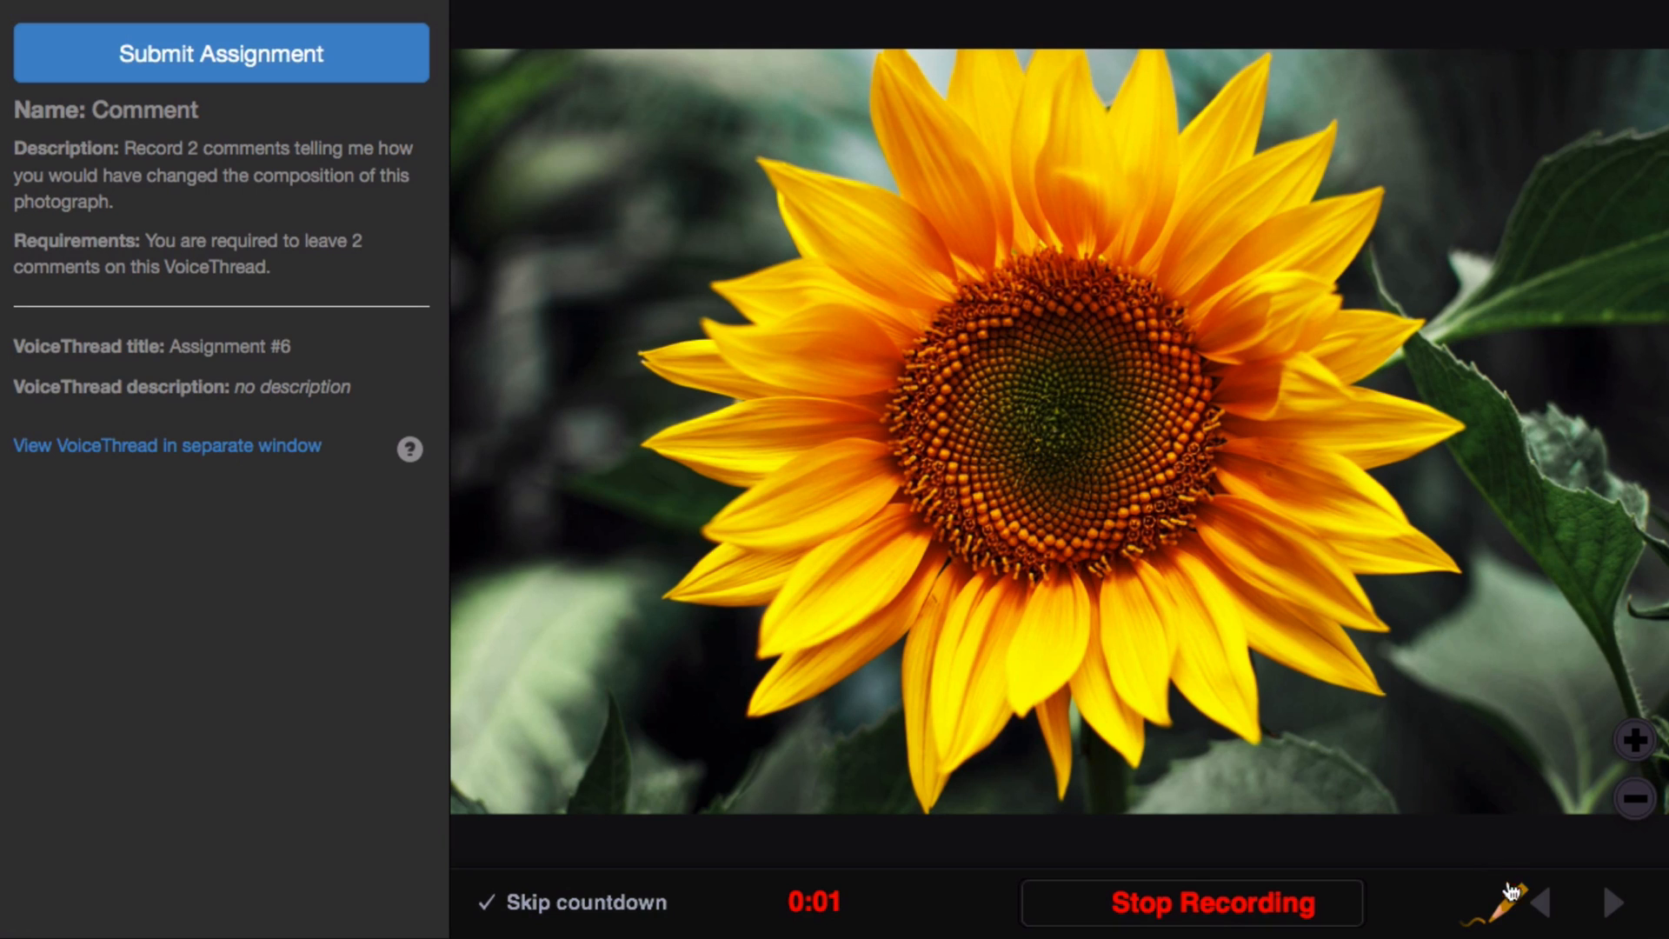
{"action": "left_click", "coordinate": [1504, 901]}
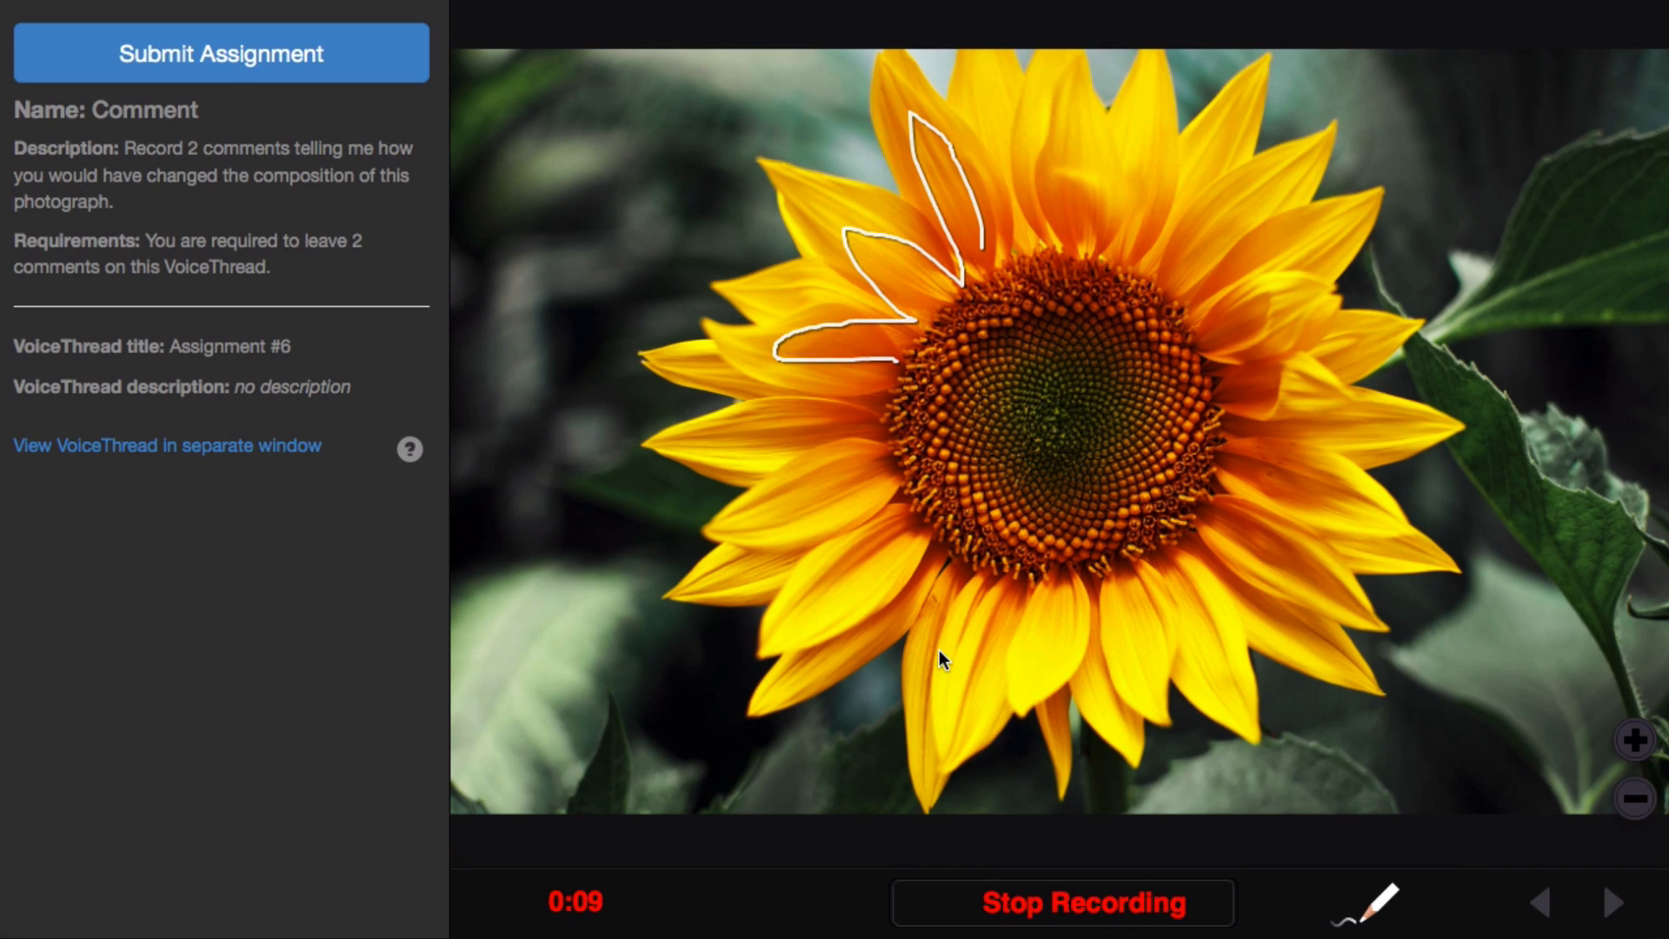
{"action": "left_click", "coordinate": [1060, 901]}
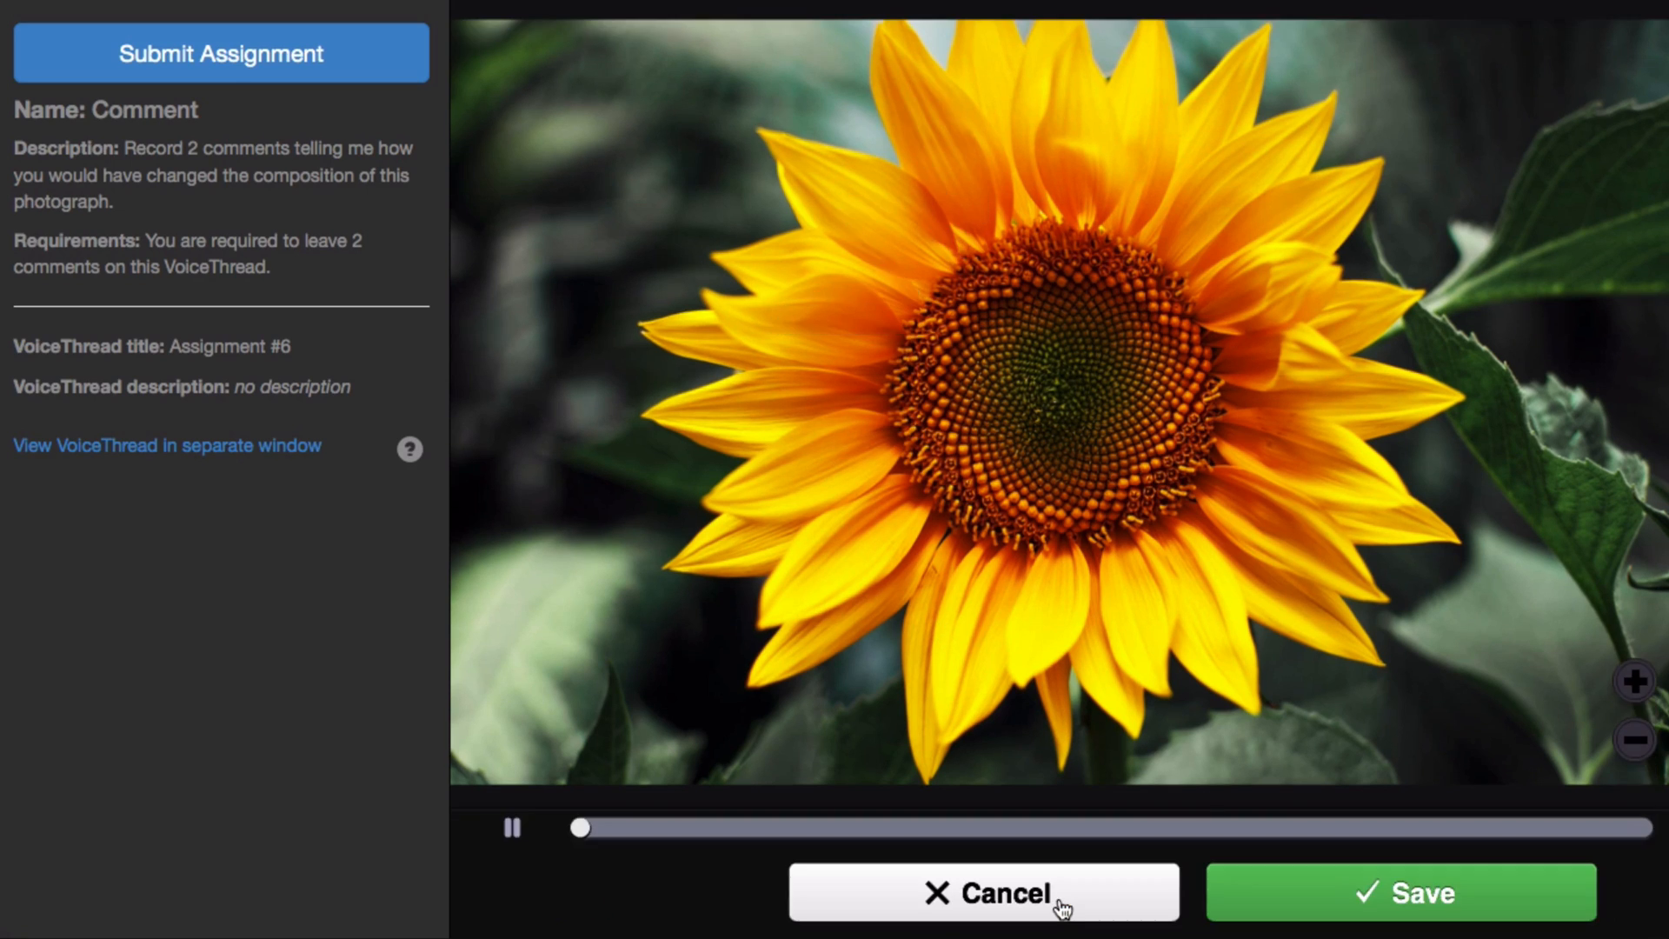
{"action": "left_click", "coordinate": [981, 892]}
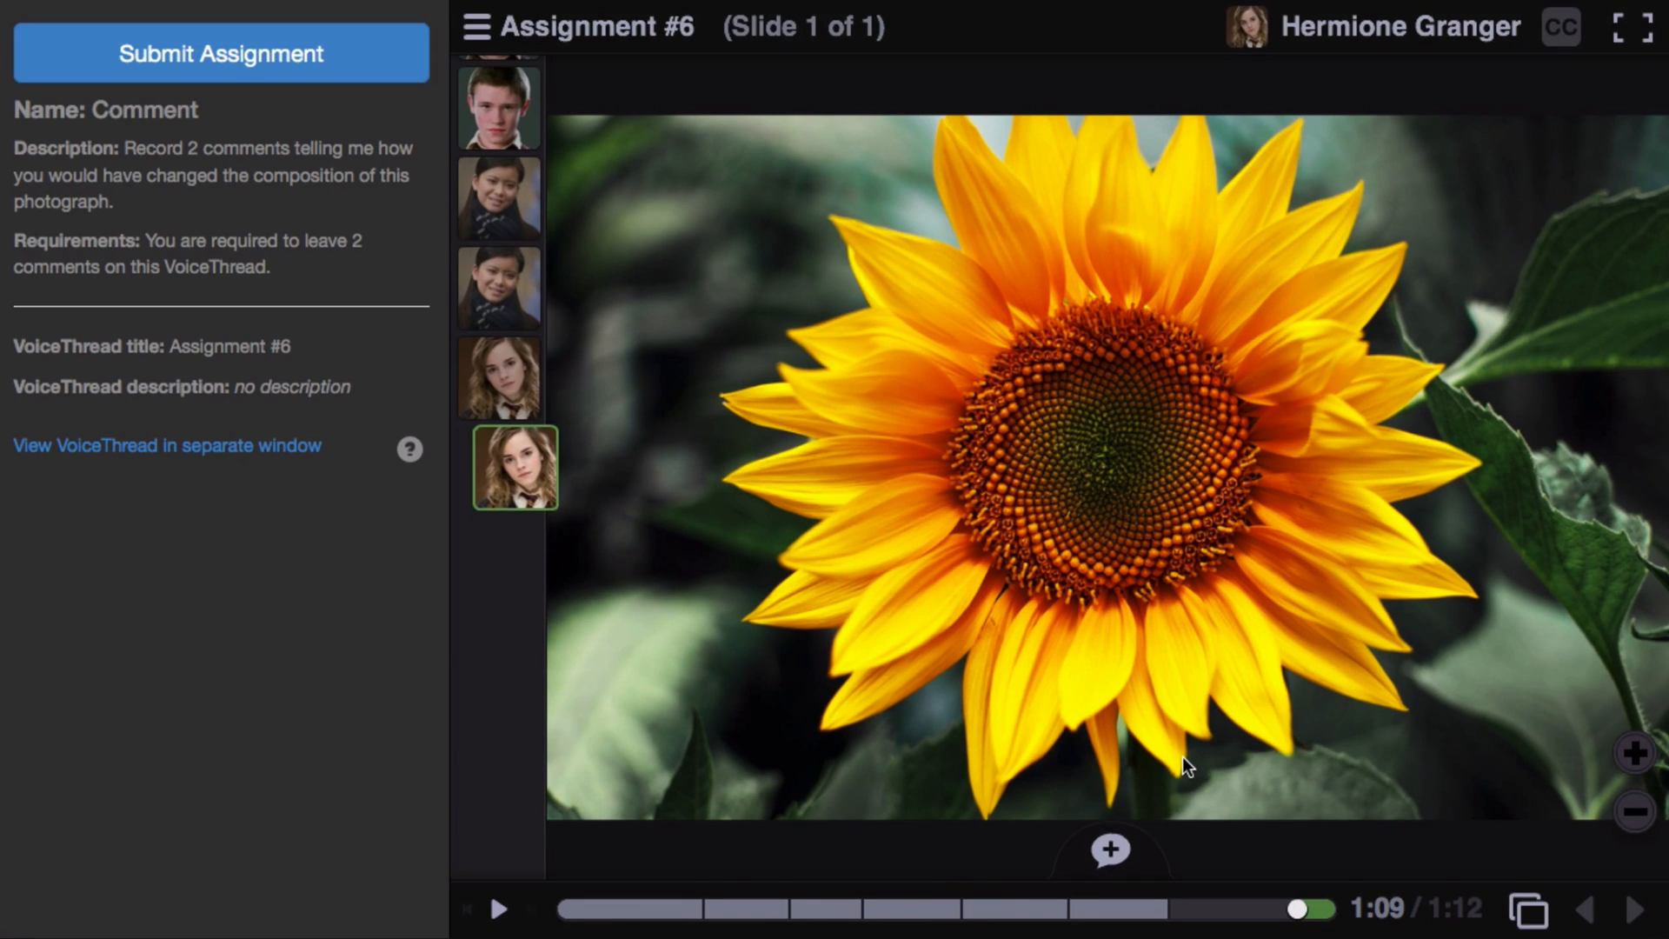
{"action": "mouse_move", "coordinate": [941, 649]}
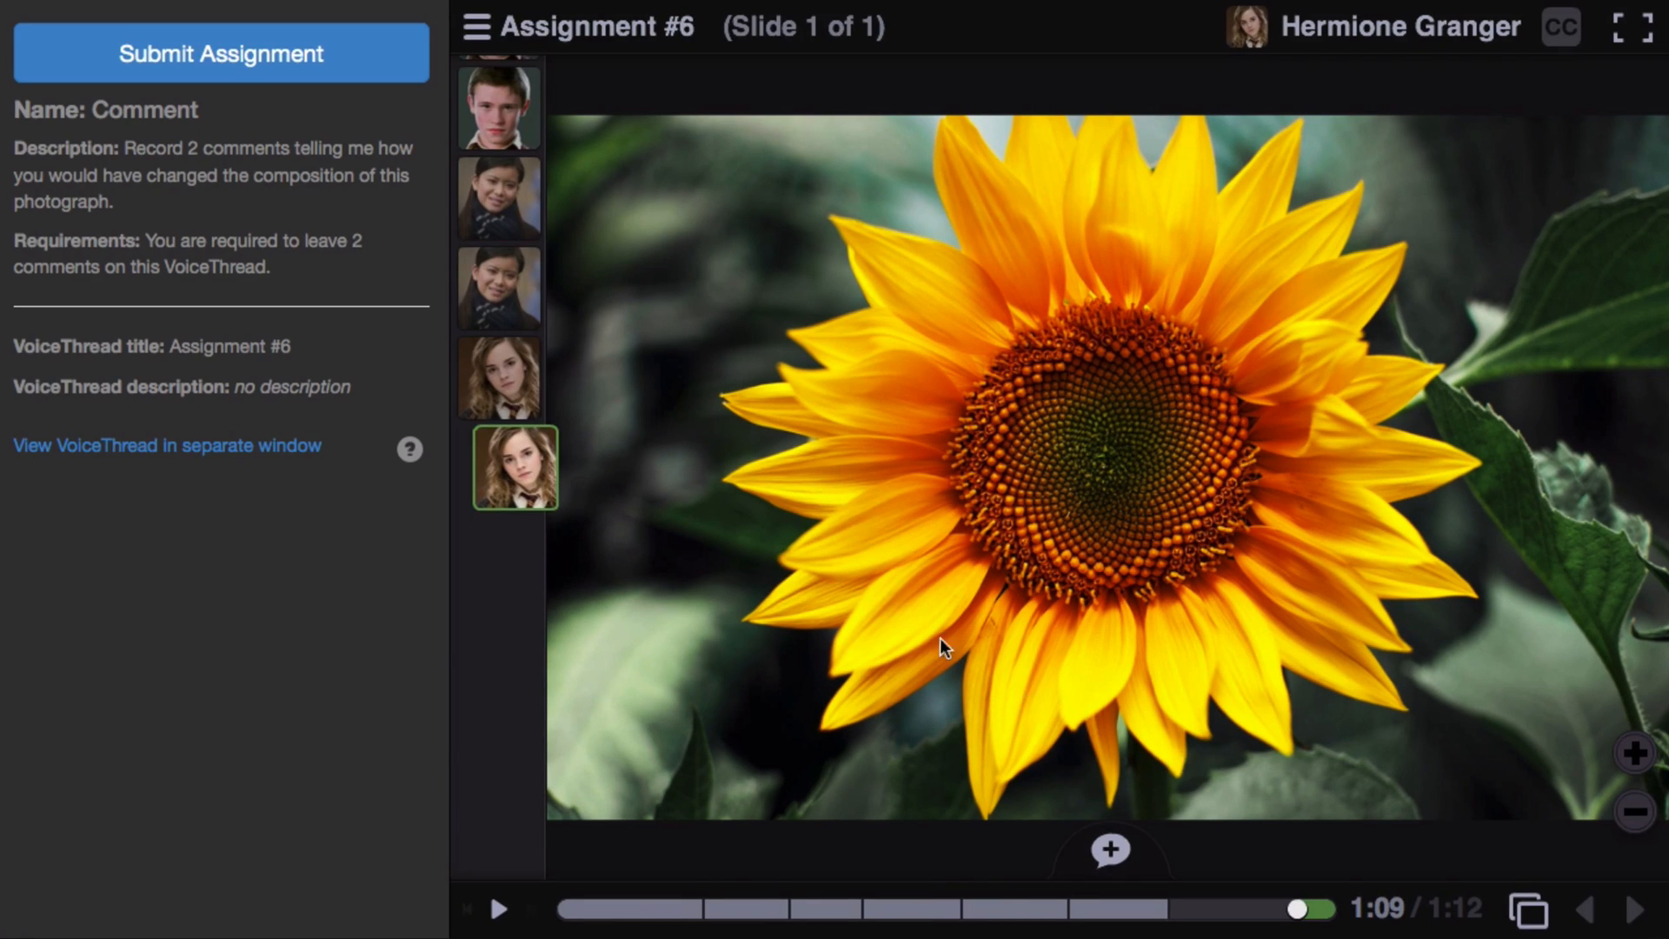
{"action": "mouse_move", "coordinate": [146, 80]}
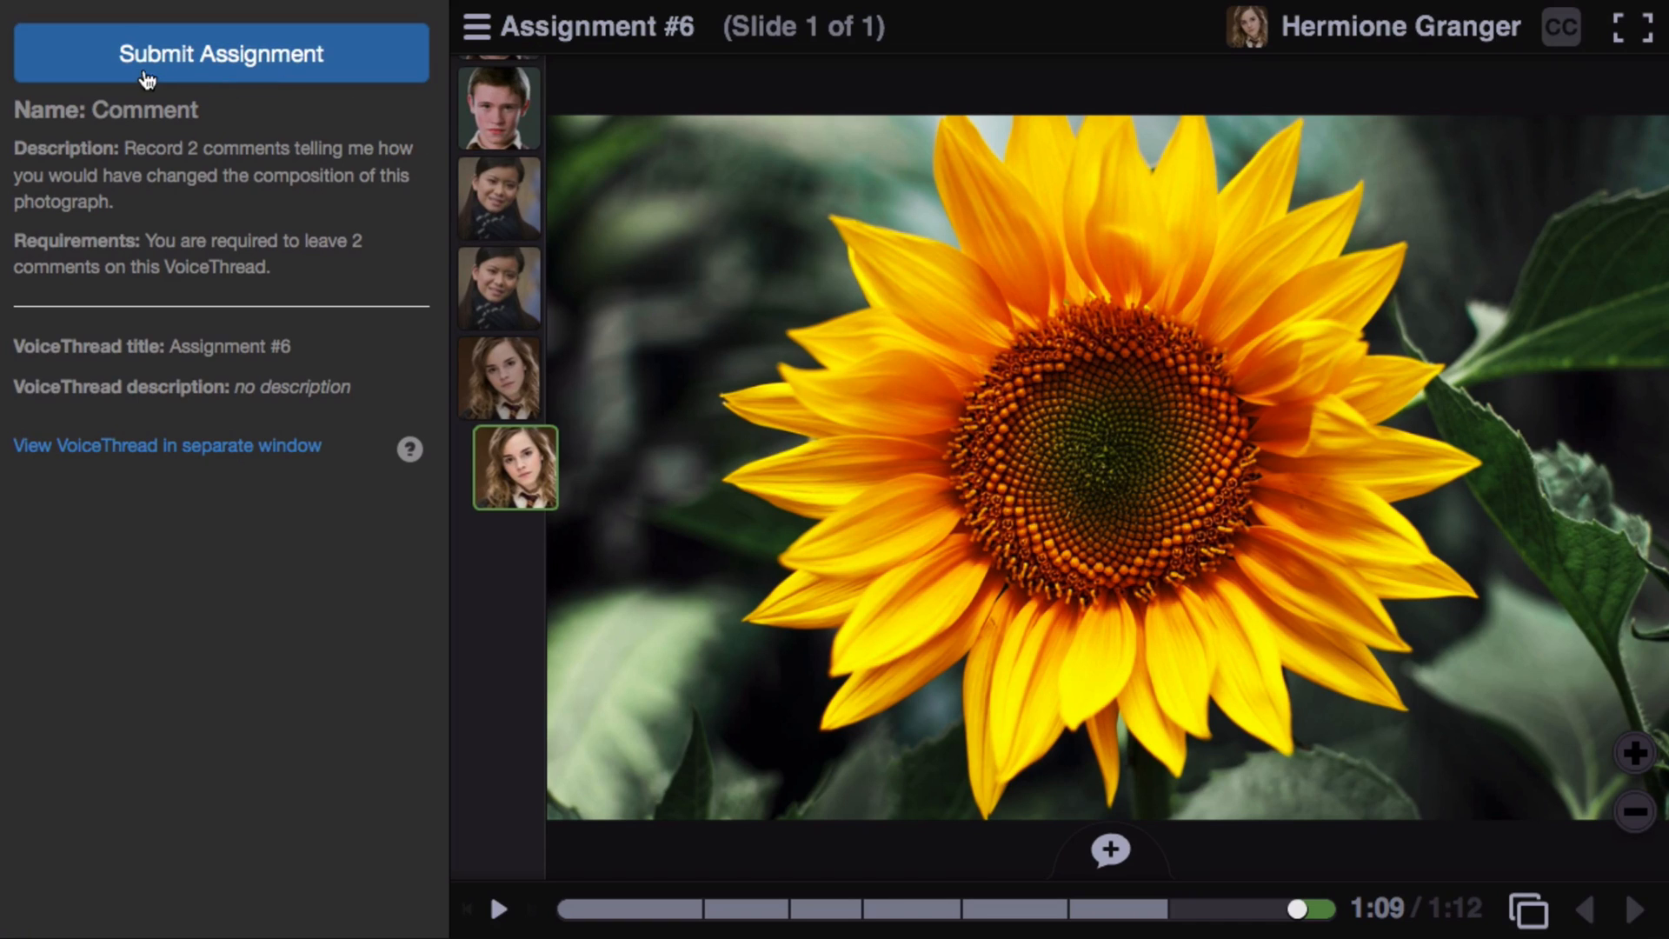
{"action": "mouse_move", "coordinate": [252, 81]}
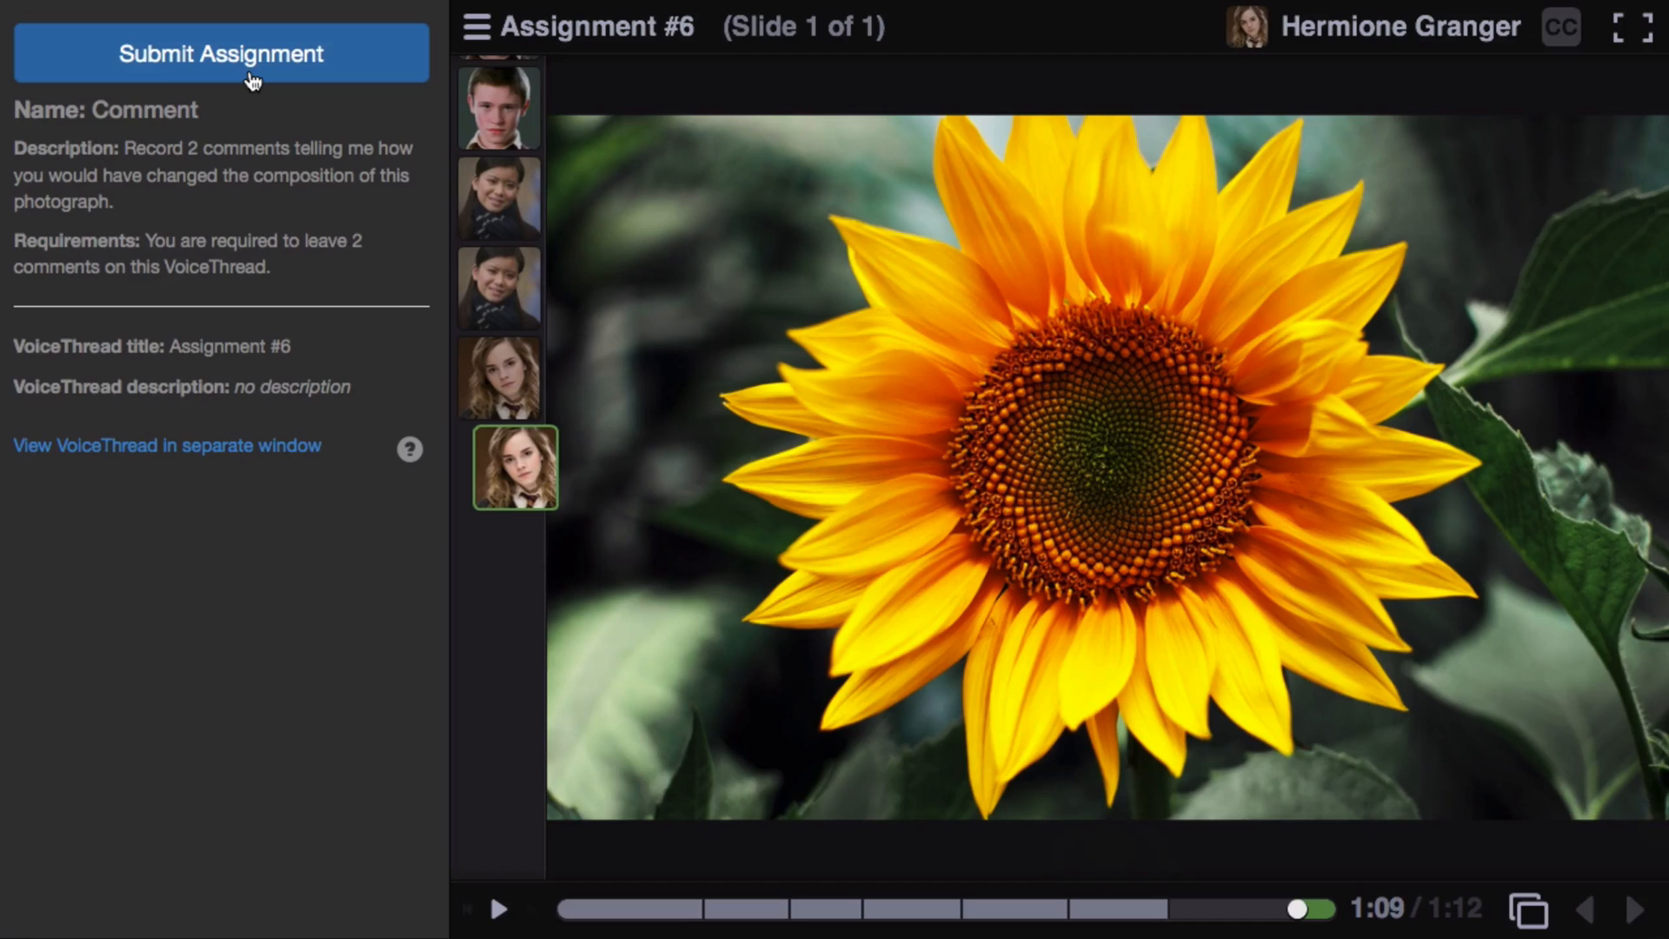
Submit the Assignment #6 comment assignment from the left panel.
{"action": "left_click", "coordinate": [220, 53]}
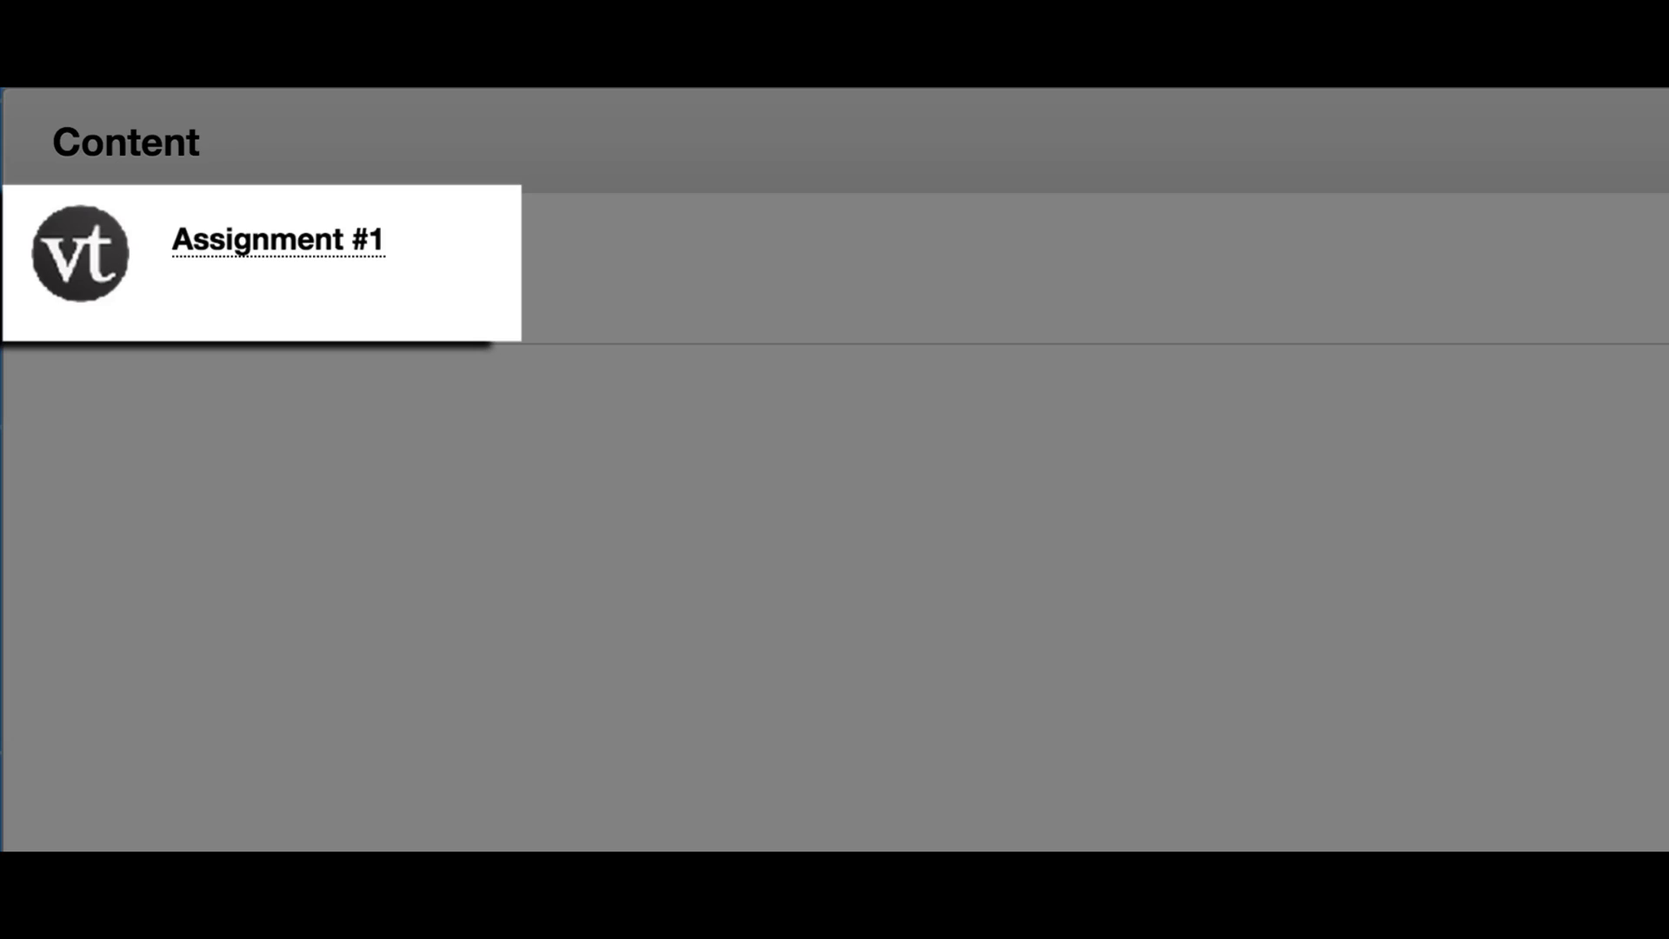
Open the Satellite Imagery Watch assignment and play the Hurricane Igor comment, pausing when it ends.
{"action": "left_click", "coordinate": [278, 238]}
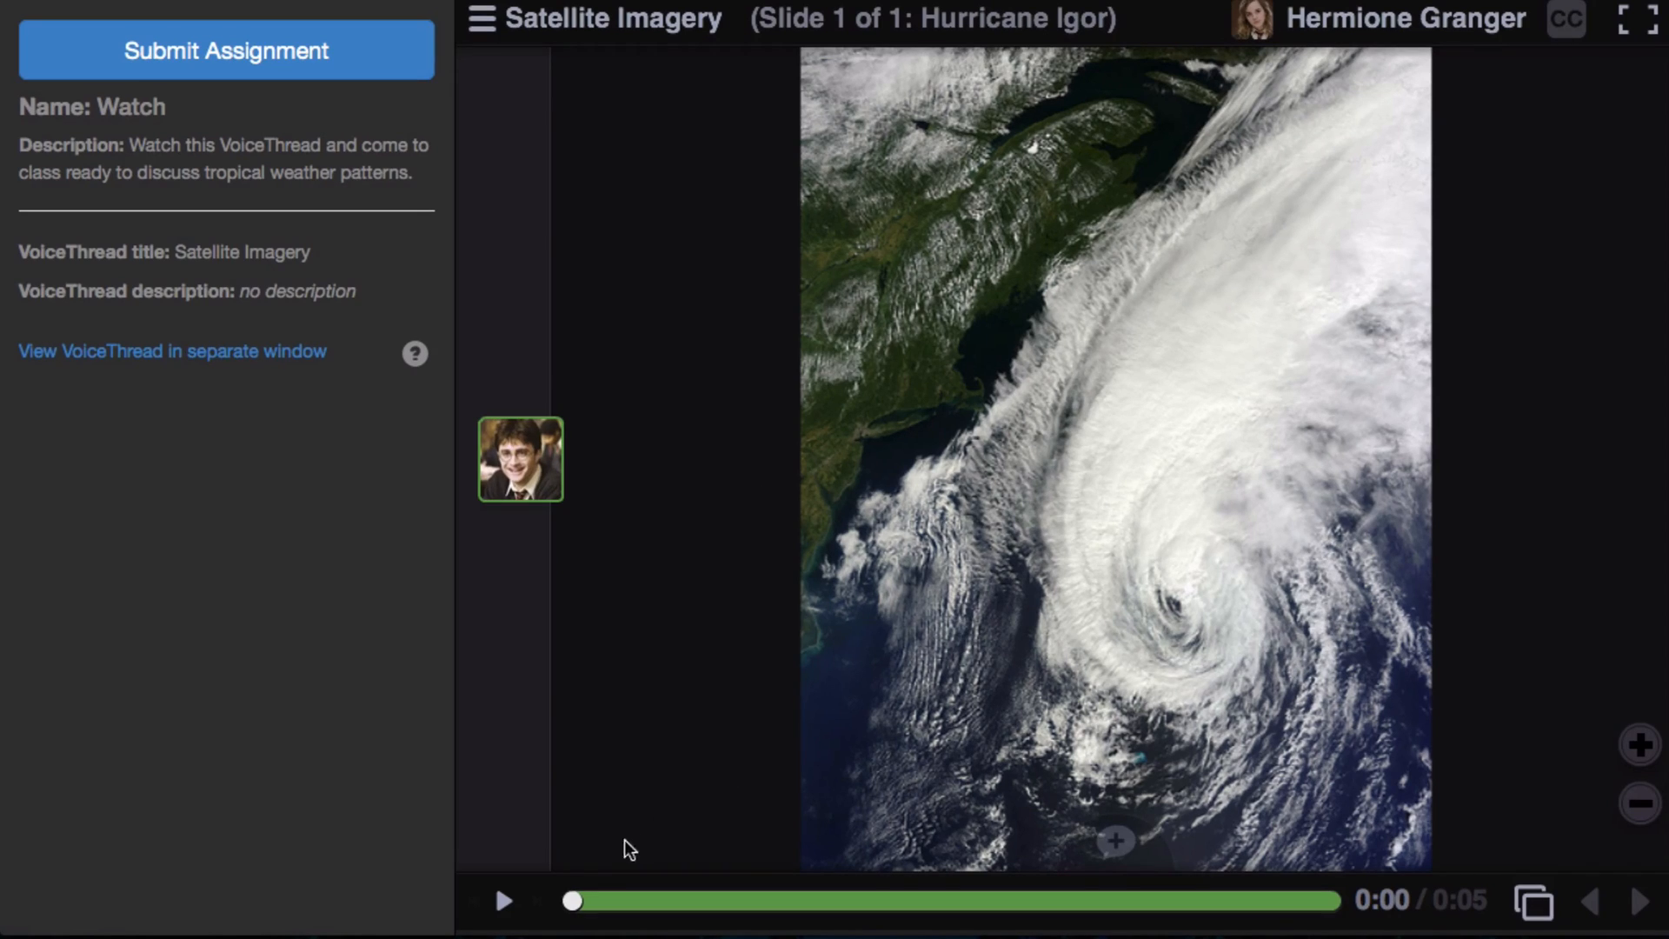
{"action": "left_click", "coordinate": [503, 900]}
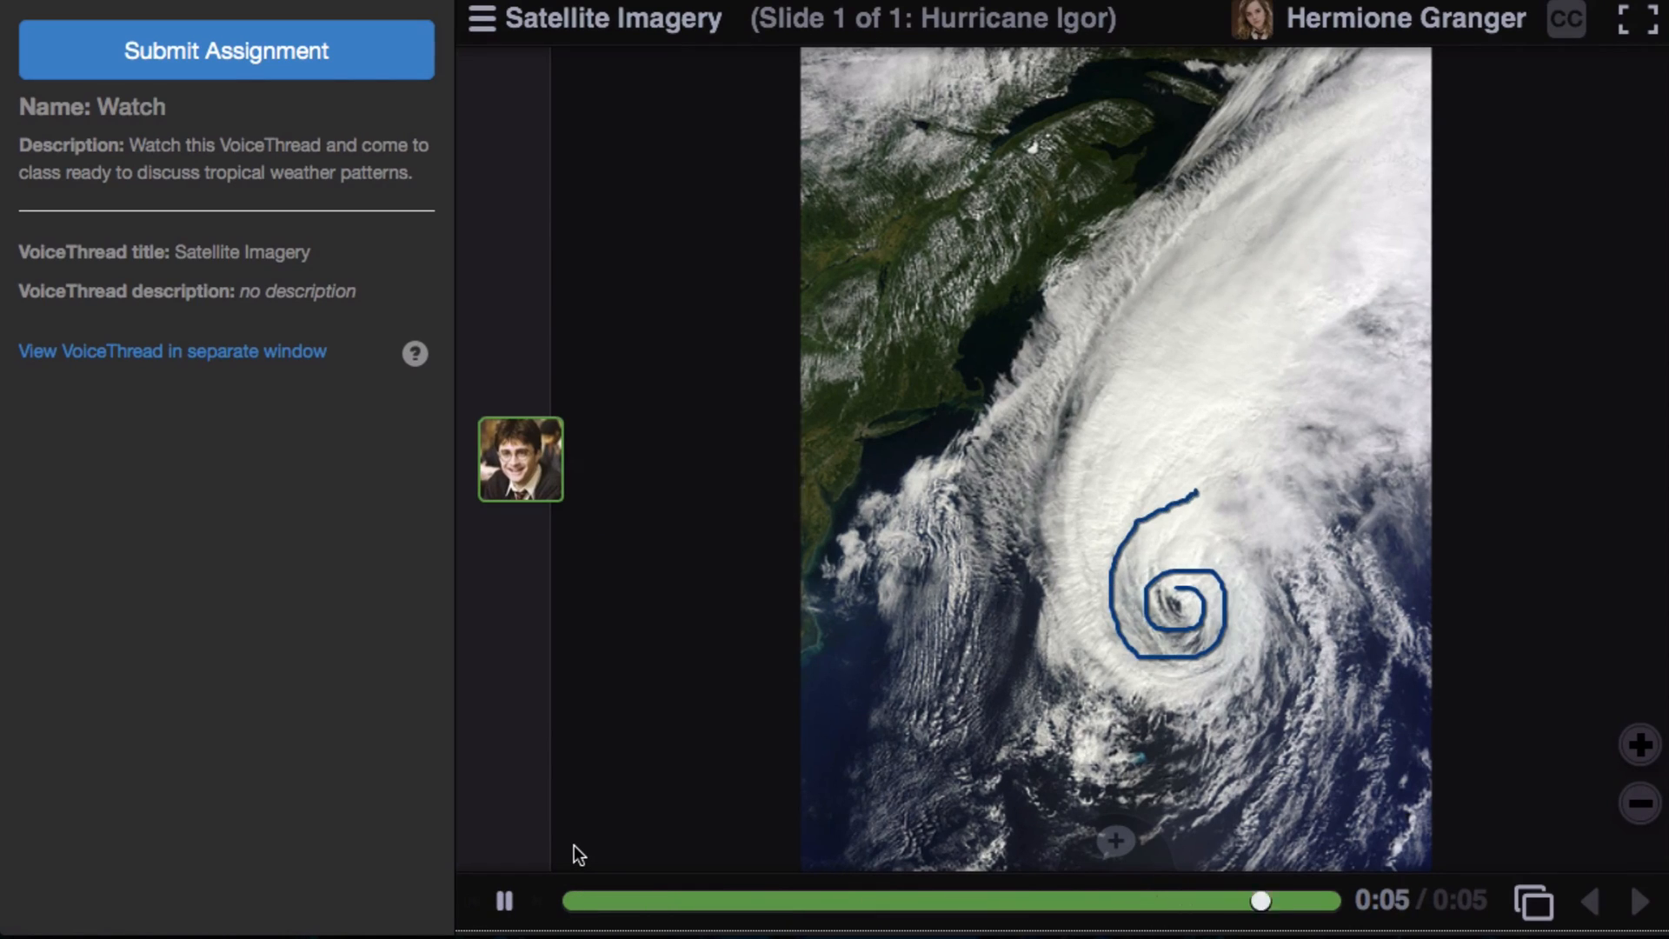
{"action": "left_click", "coordinate": [502, 900]}
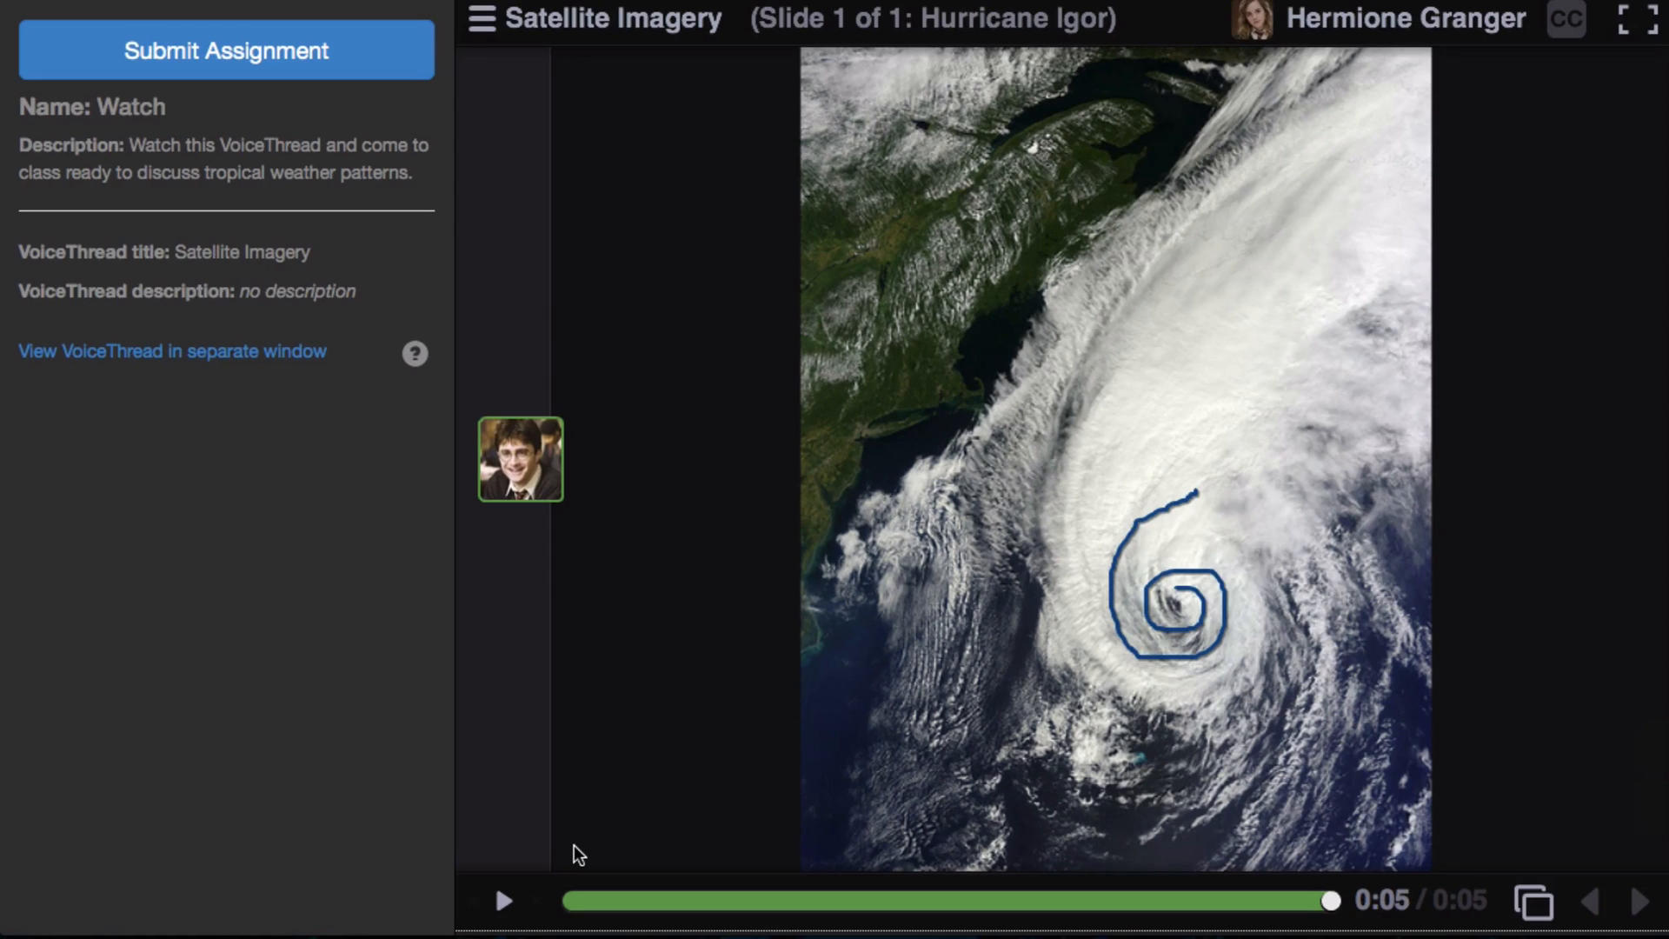